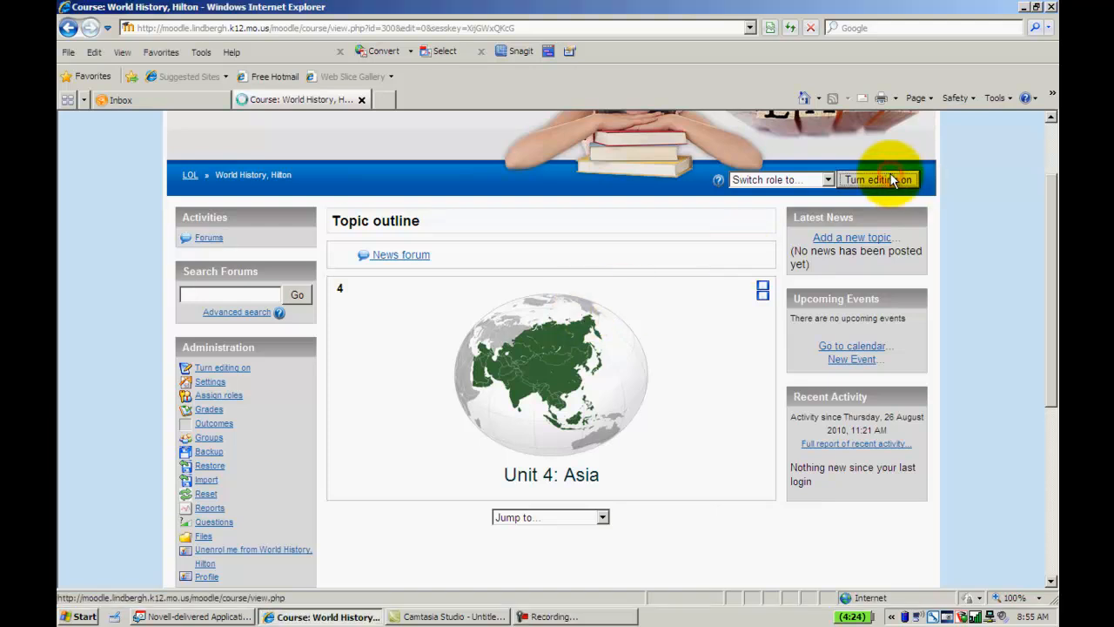
- Turn editing on and start adding a Journal activity to topic 4 (Unit 4: Asia)
click(878, 180)
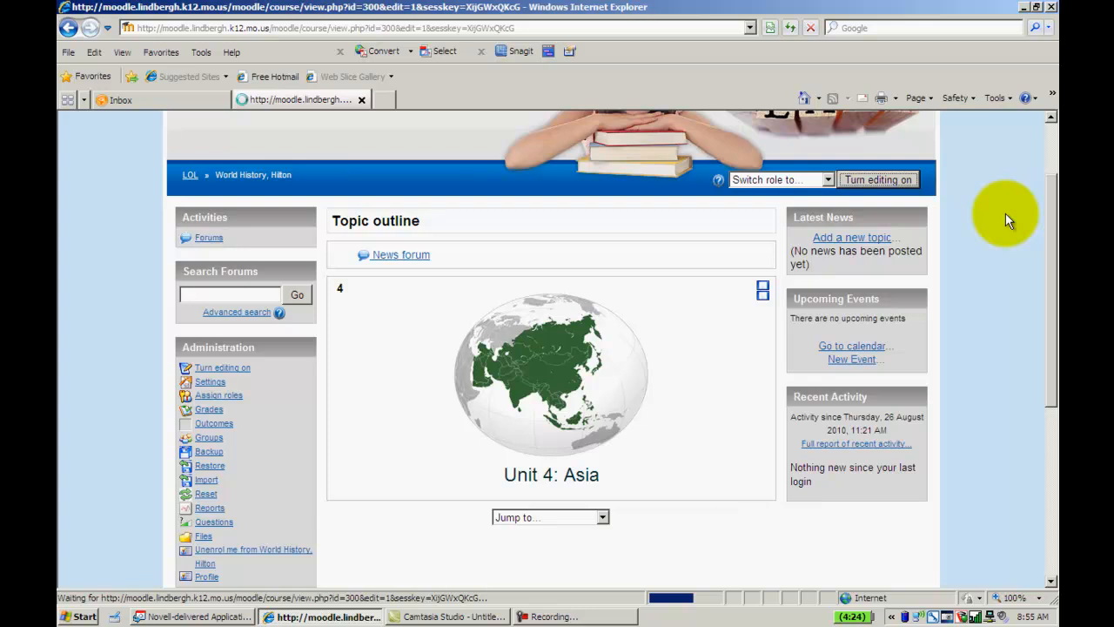
click(877, 179)
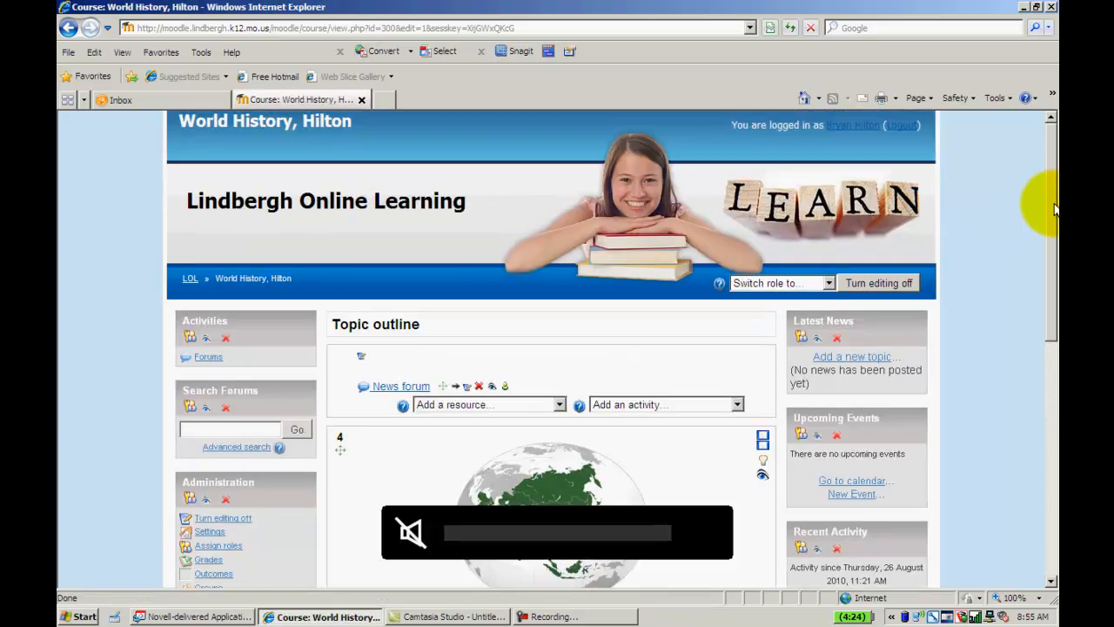
scroll(down, 3)
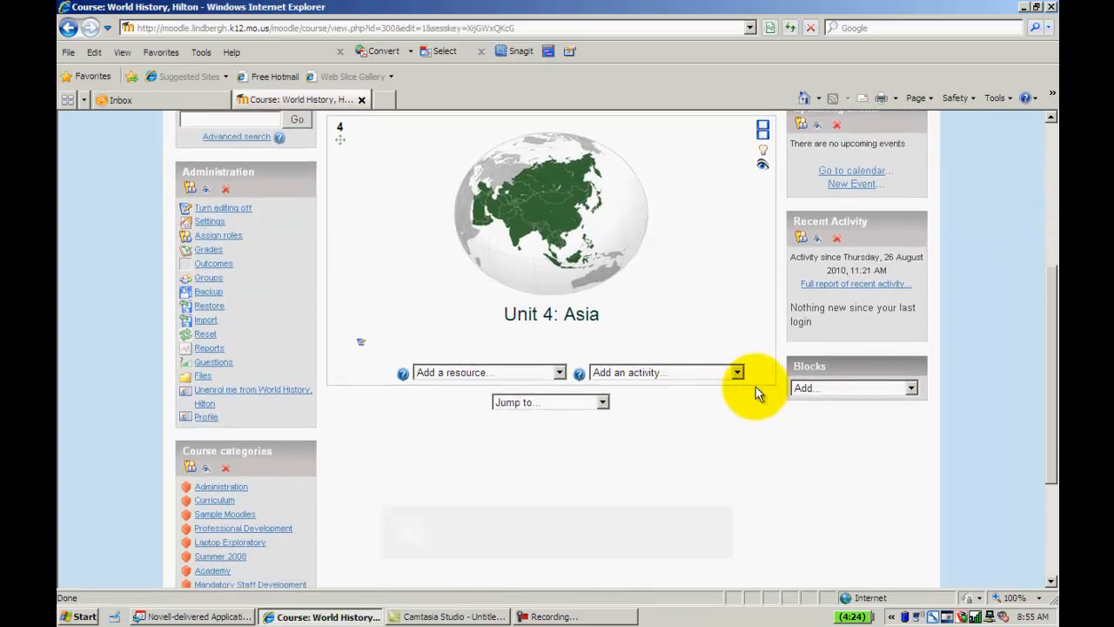
click(736, 372)
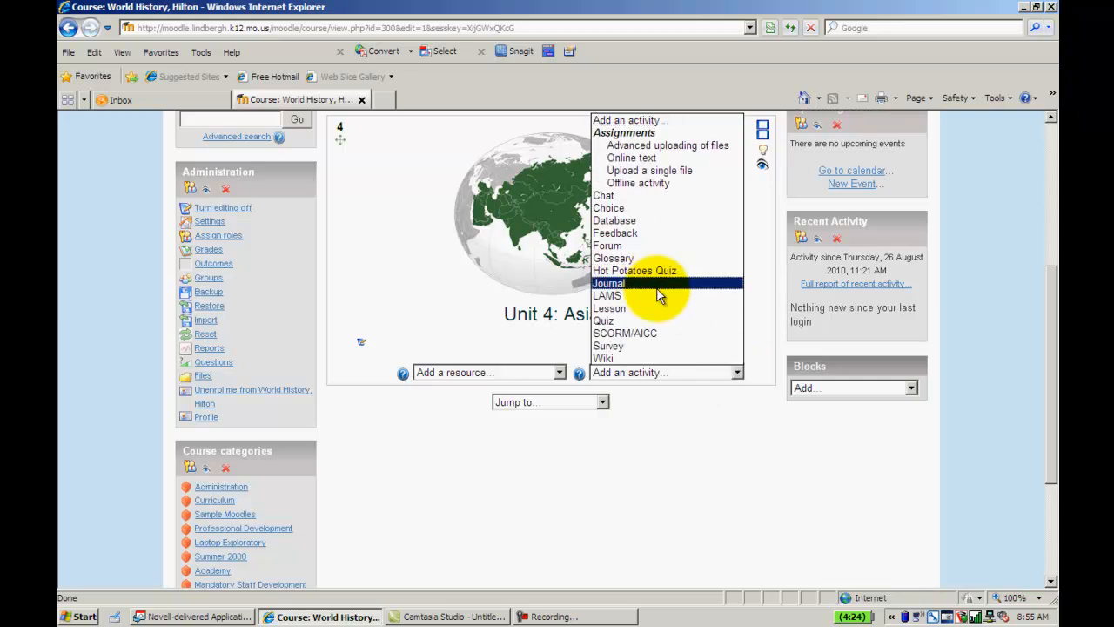
click(609, 282)
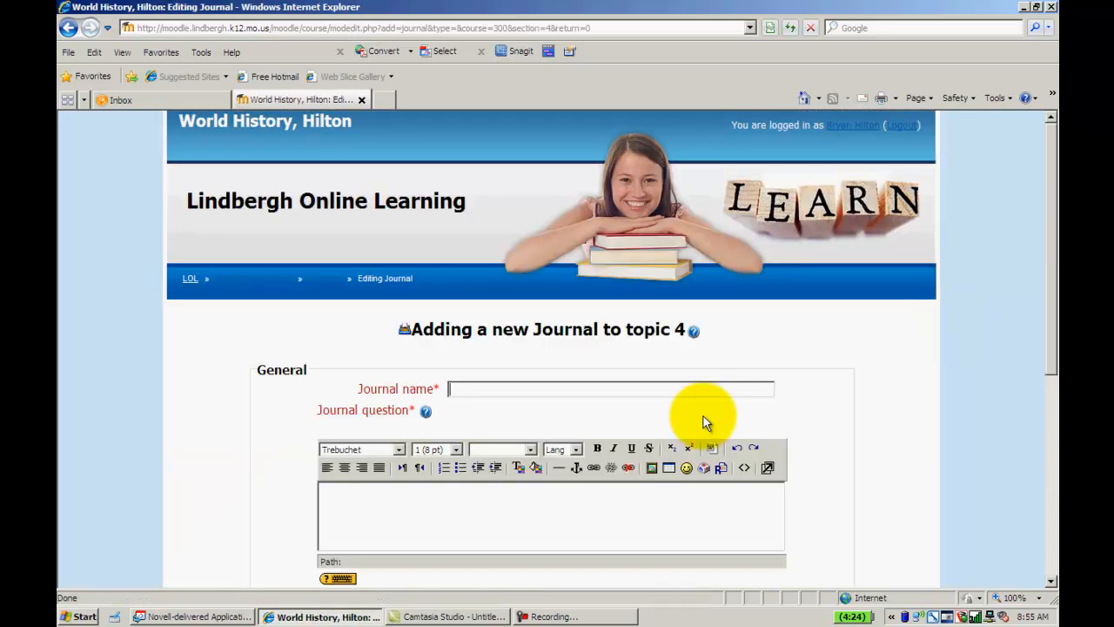
- Enter 'World History Journal' as the journal name
text(World)
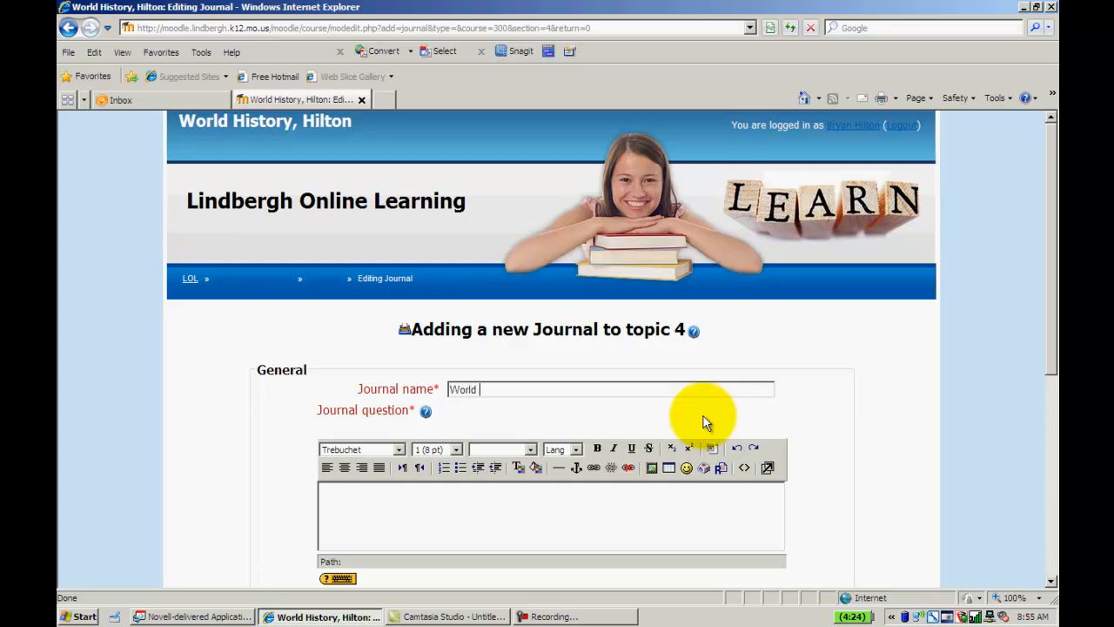
text(History Jo)
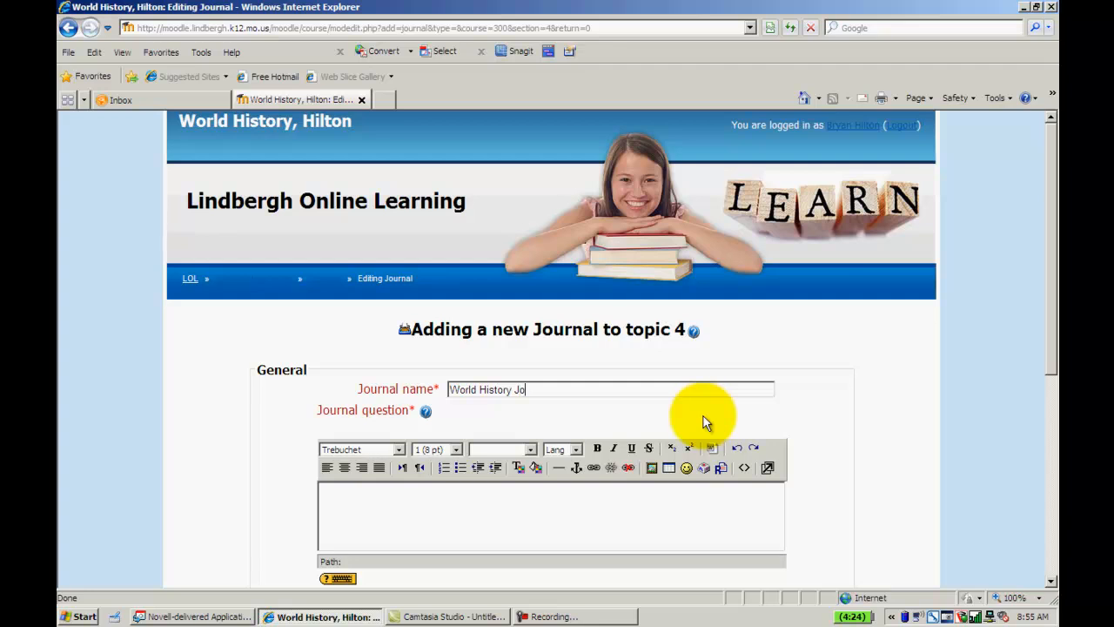
text(rnal)
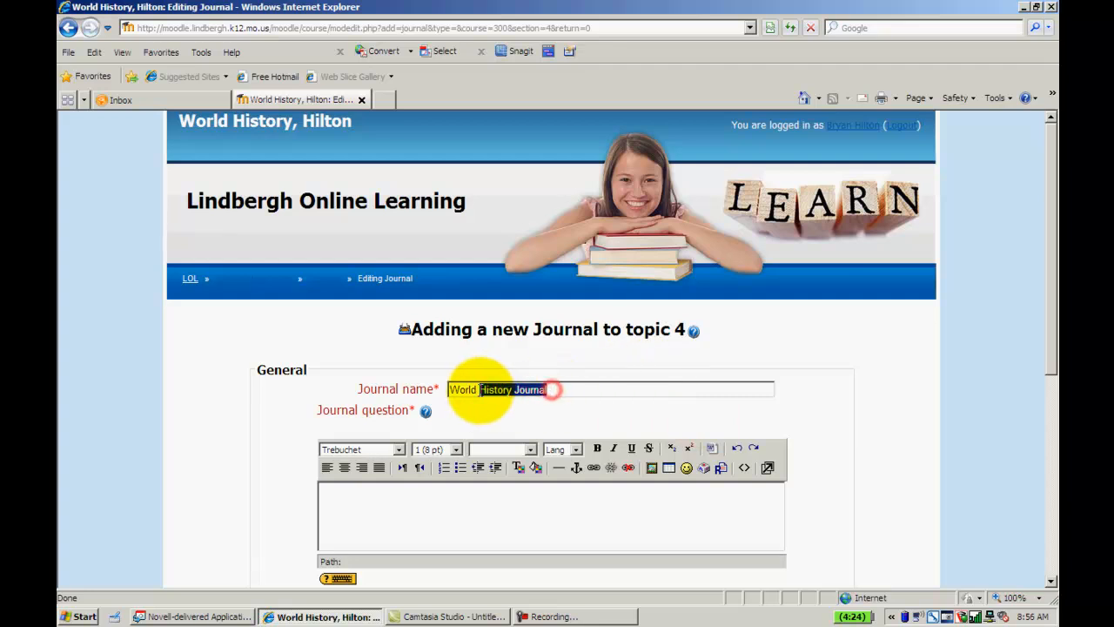
scroll(down, 3)
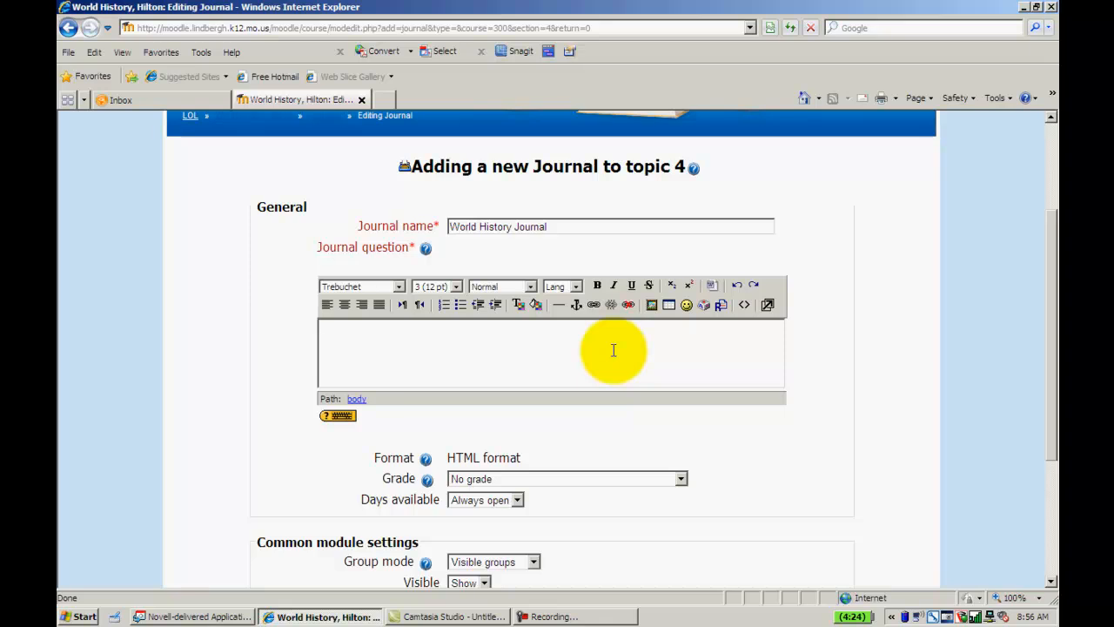
- Enter 'Tell me about world history' as the journal question
text(T)
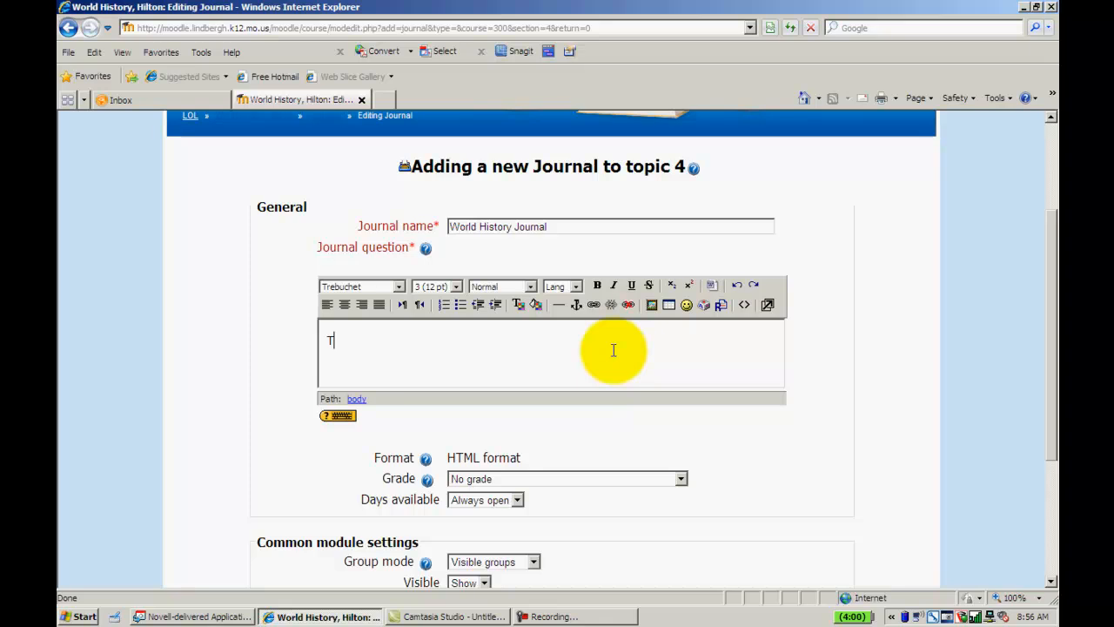
text(ell me about)
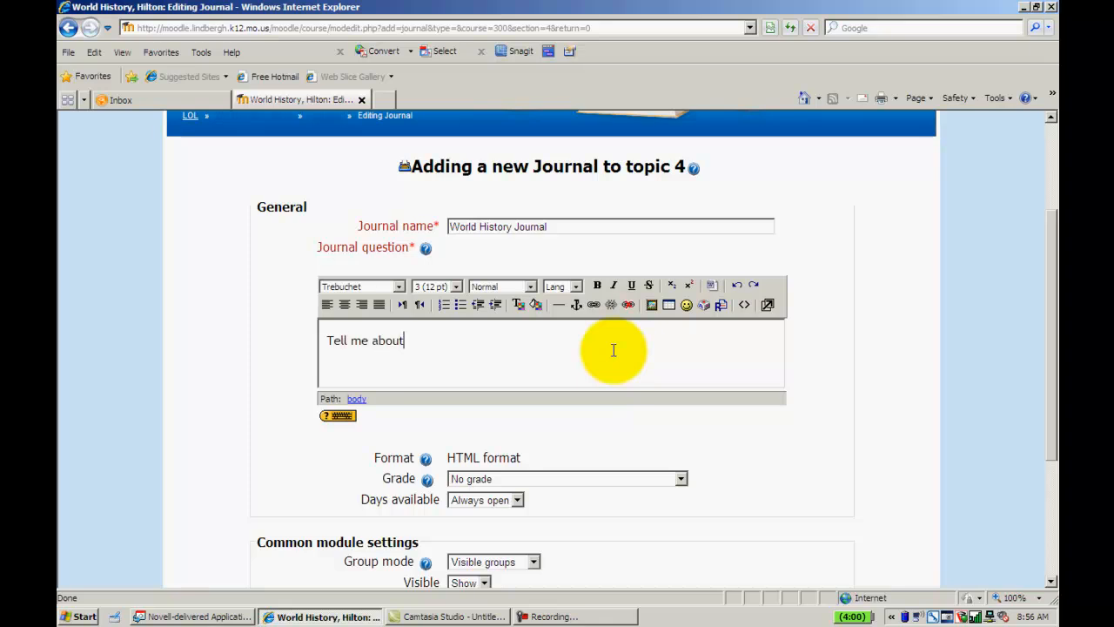
text(world)
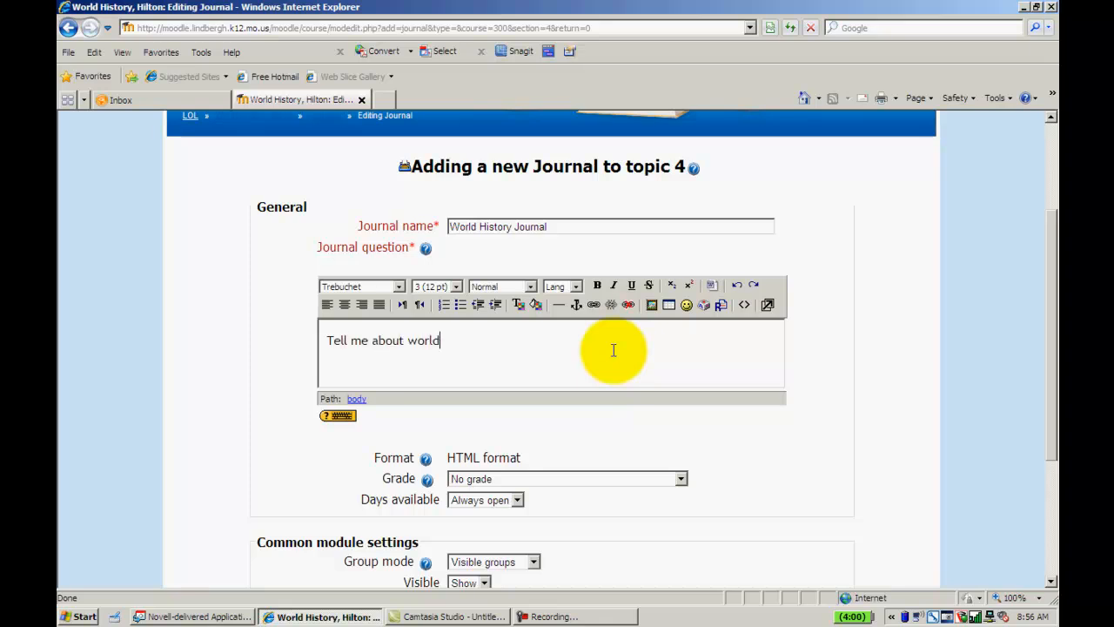
text(history)
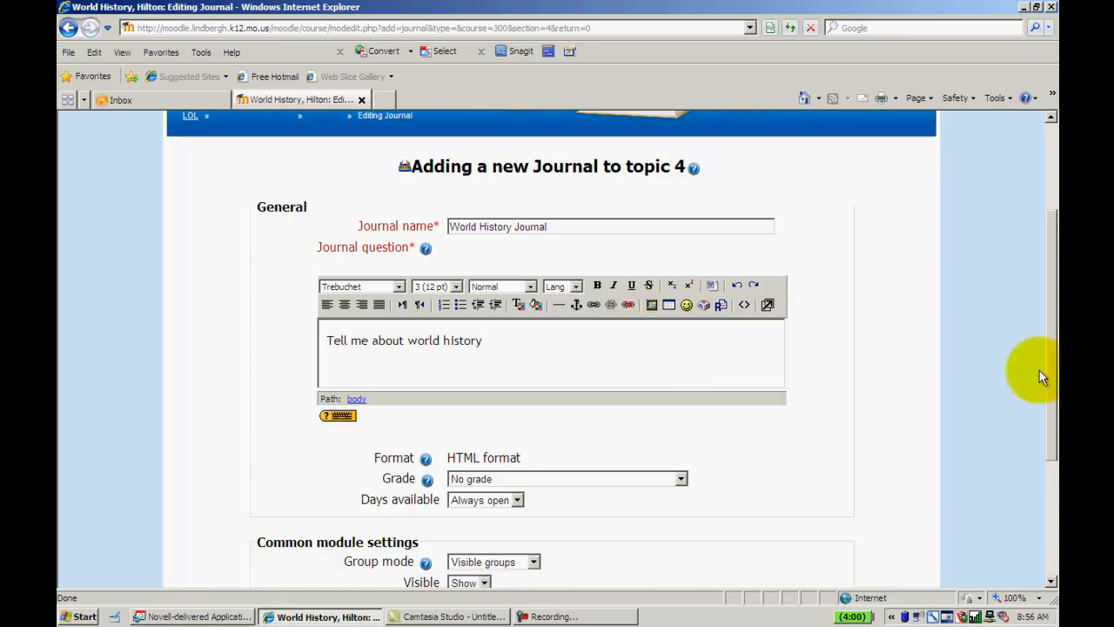
scroll(down, 3)
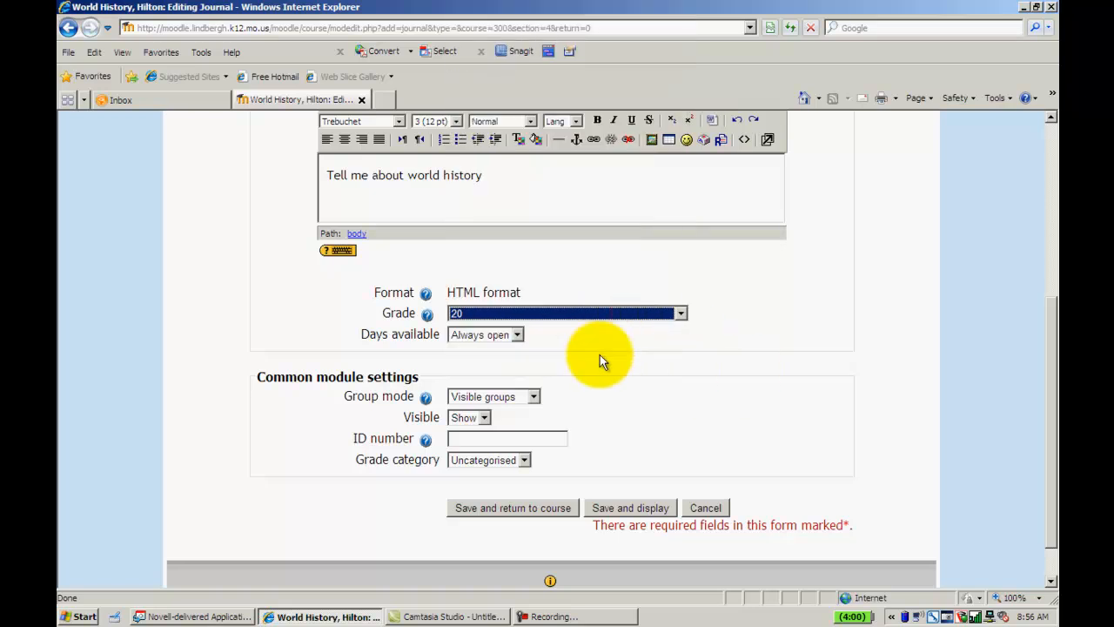
- Set the grade to 20, keep it always open, and save the journal to the course
click(515, 334)
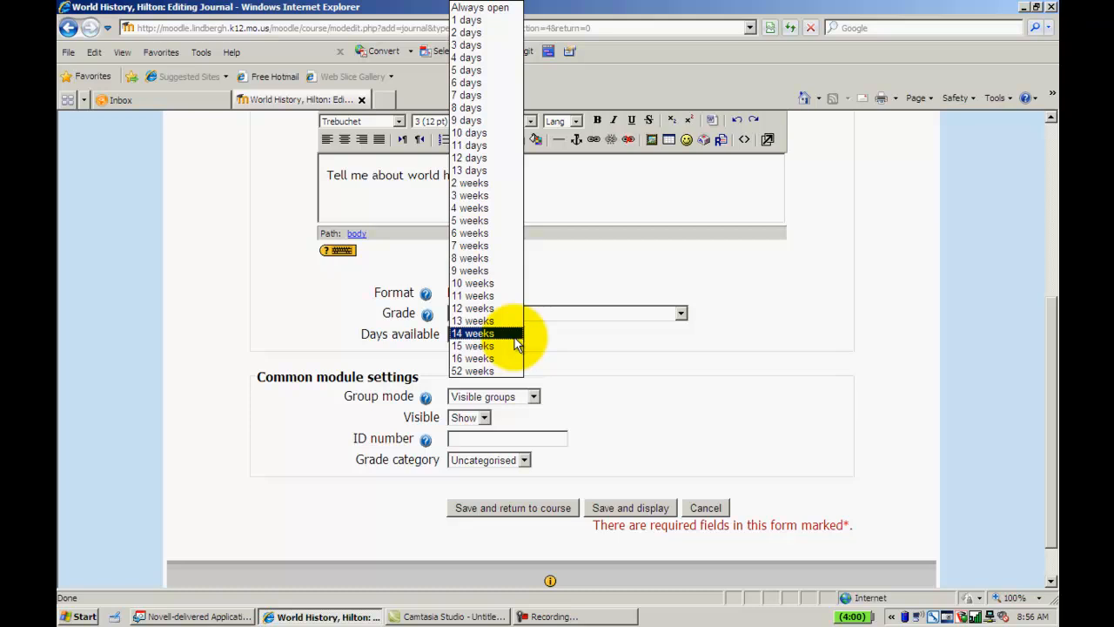
click(483, 334)
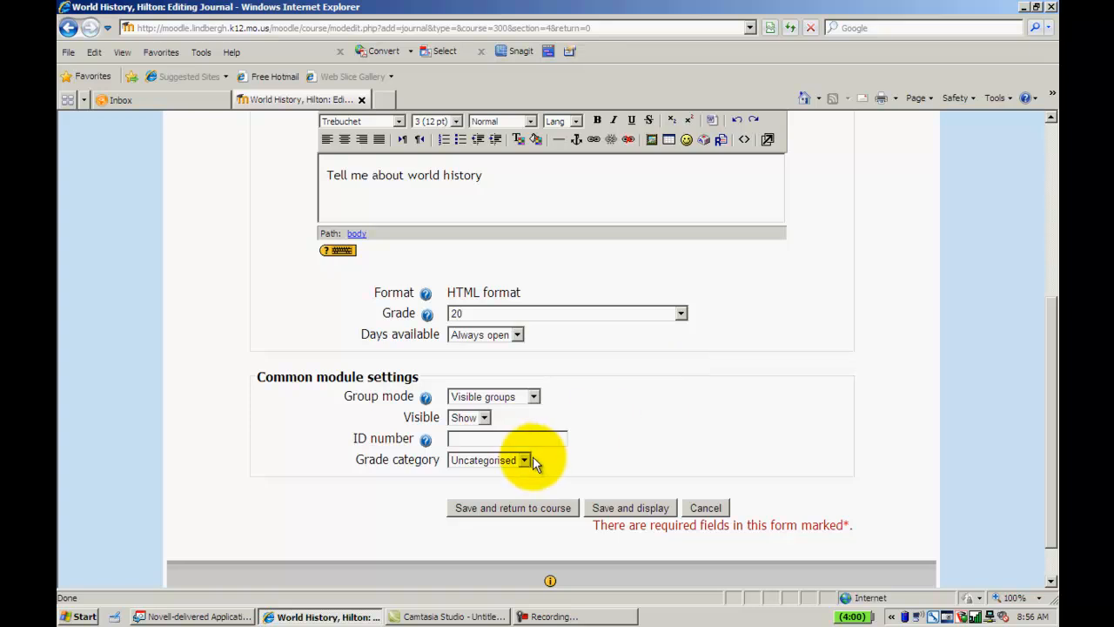
click(512, 508)
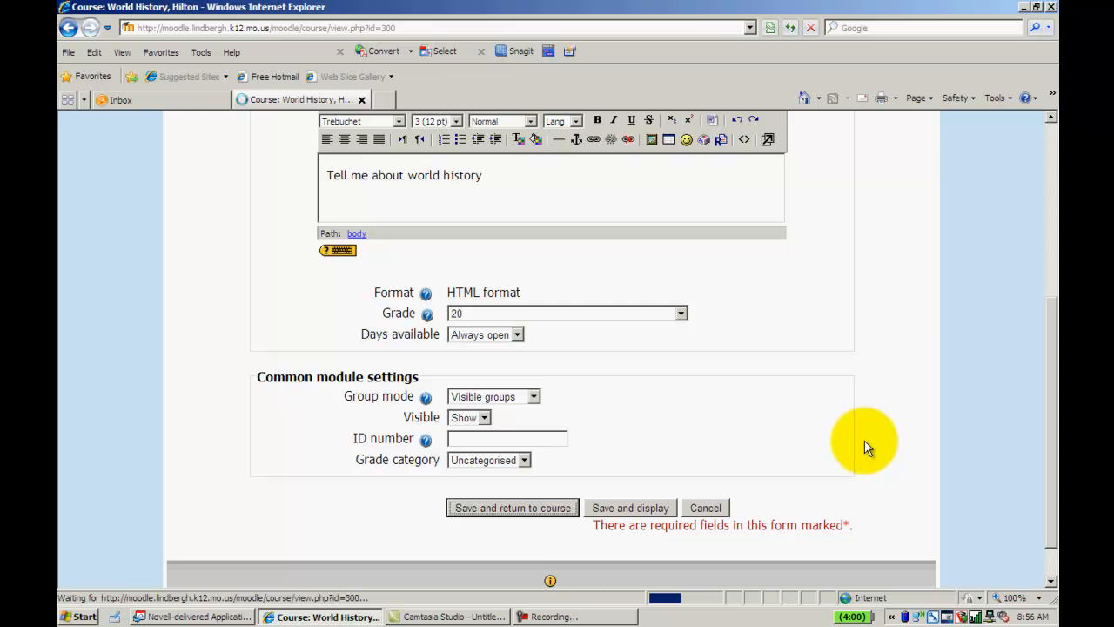
- Turn editing off and switch to viewing the course in the Student role
click(511, 508)
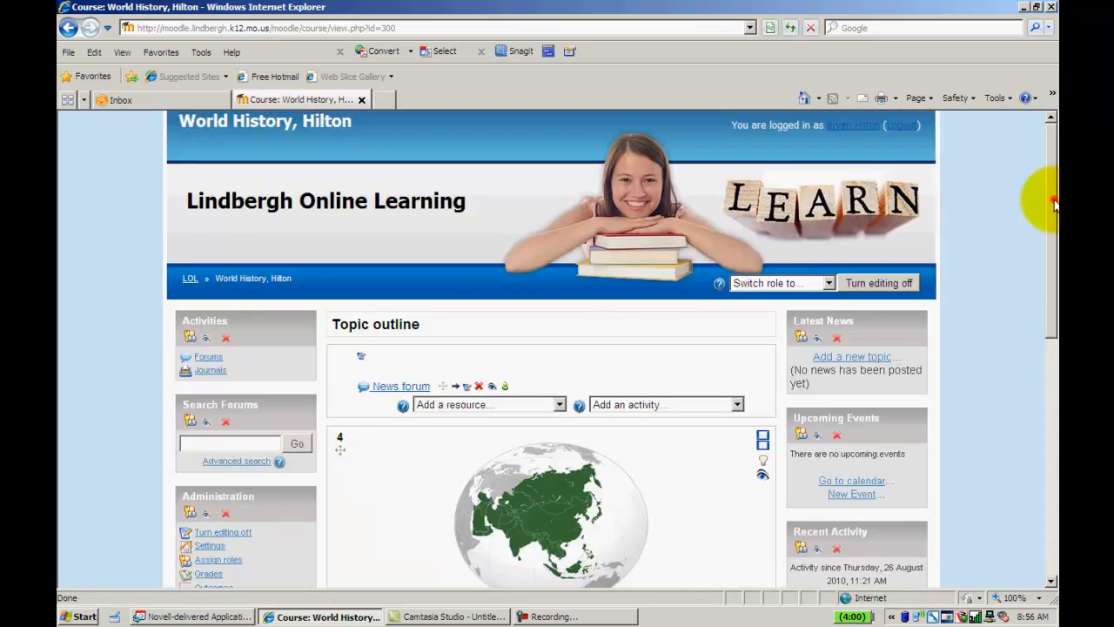
scroll(down, 3)
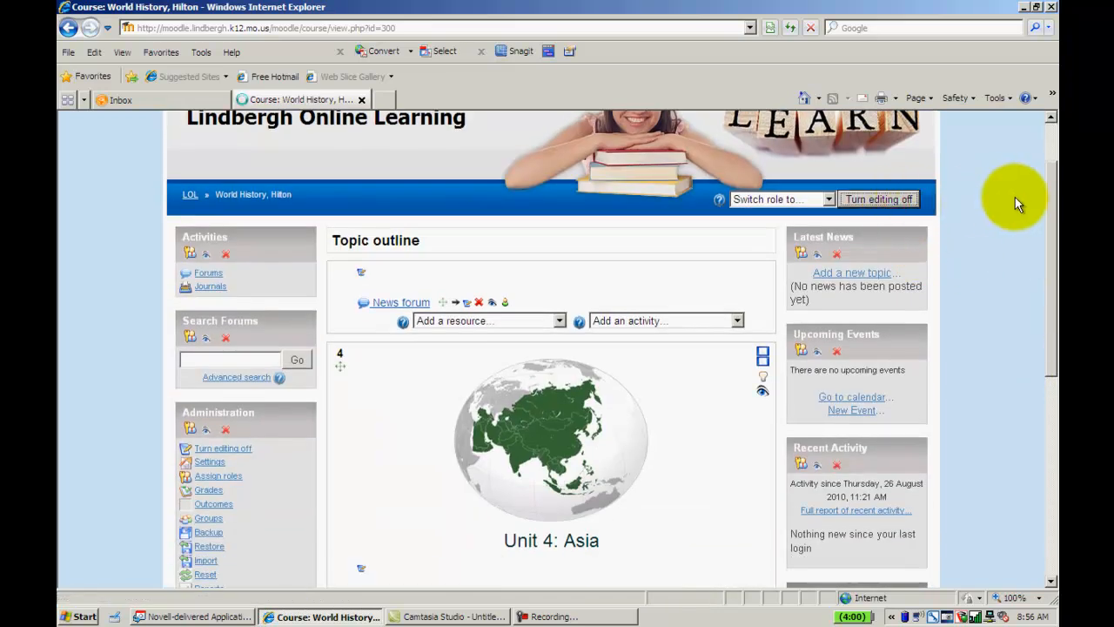
click(877, 198)
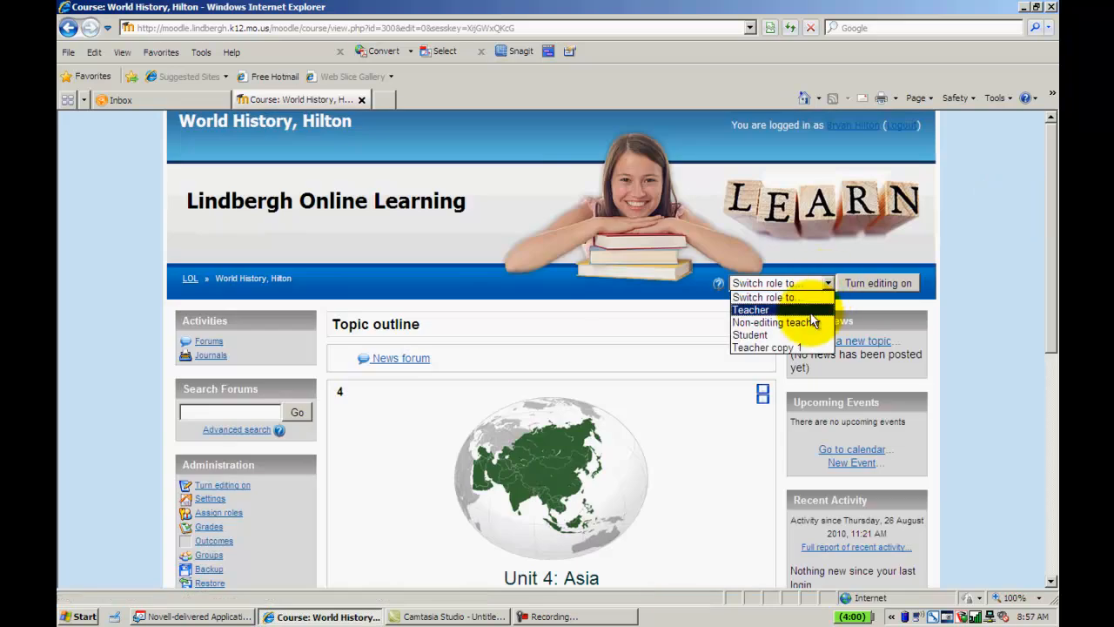
click(749, 335)
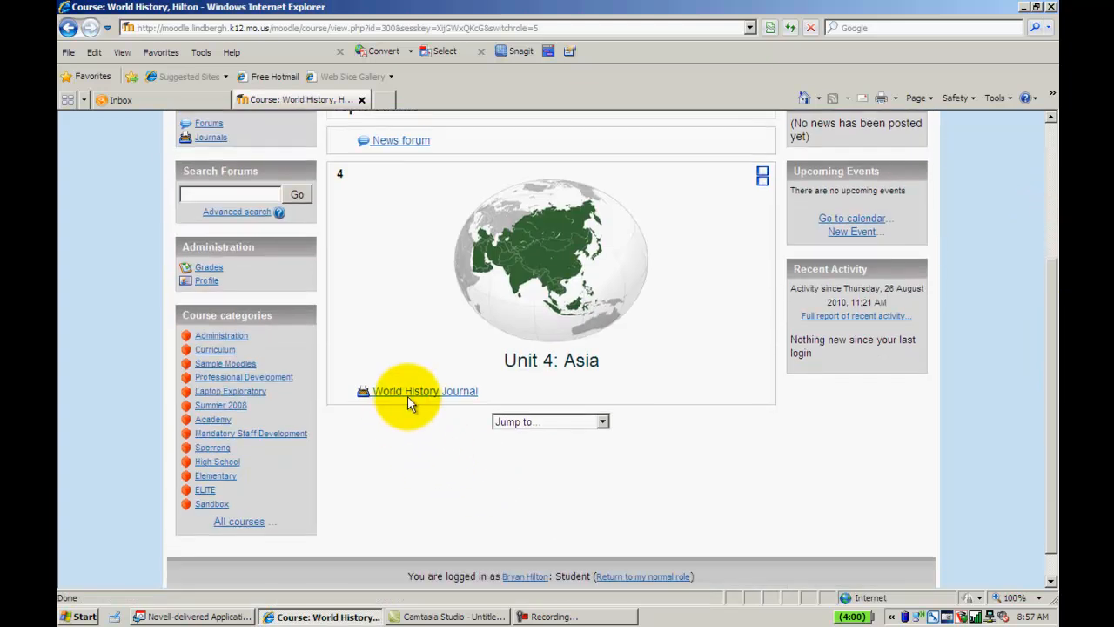
- Start a World History Journal entry as the student and write 'sample' in the editor
click(424, 390)
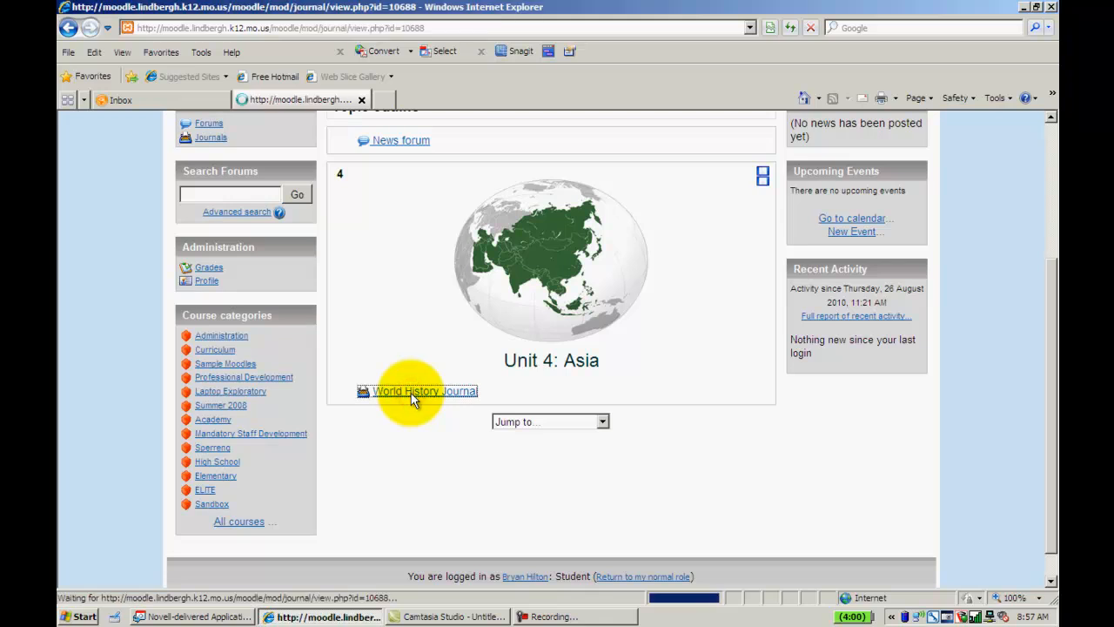
click(425, 390)
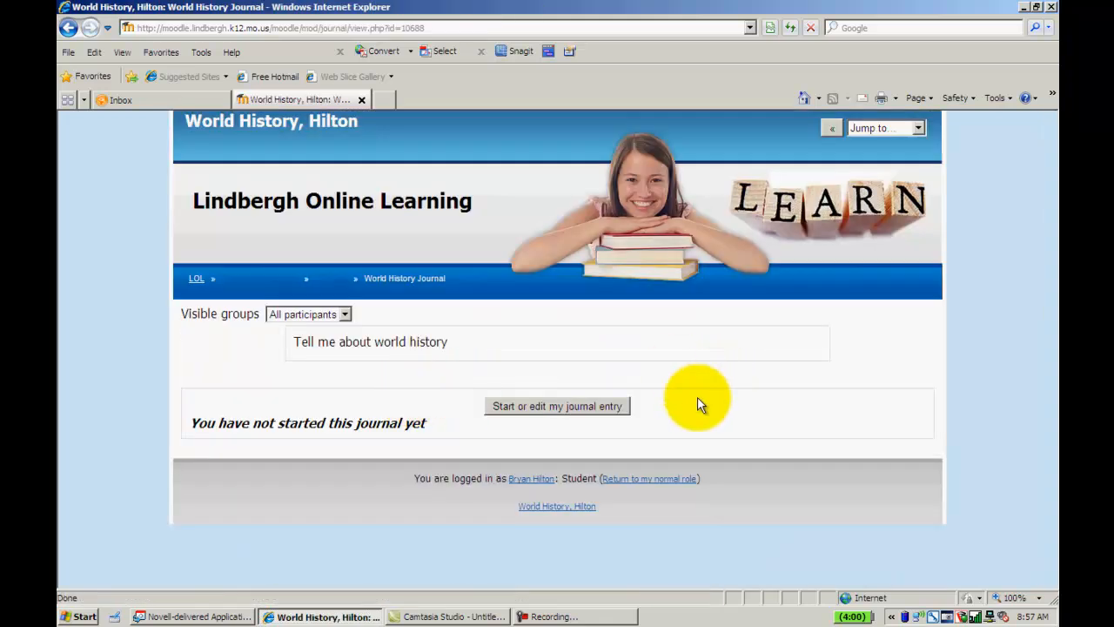
click(557, 405)
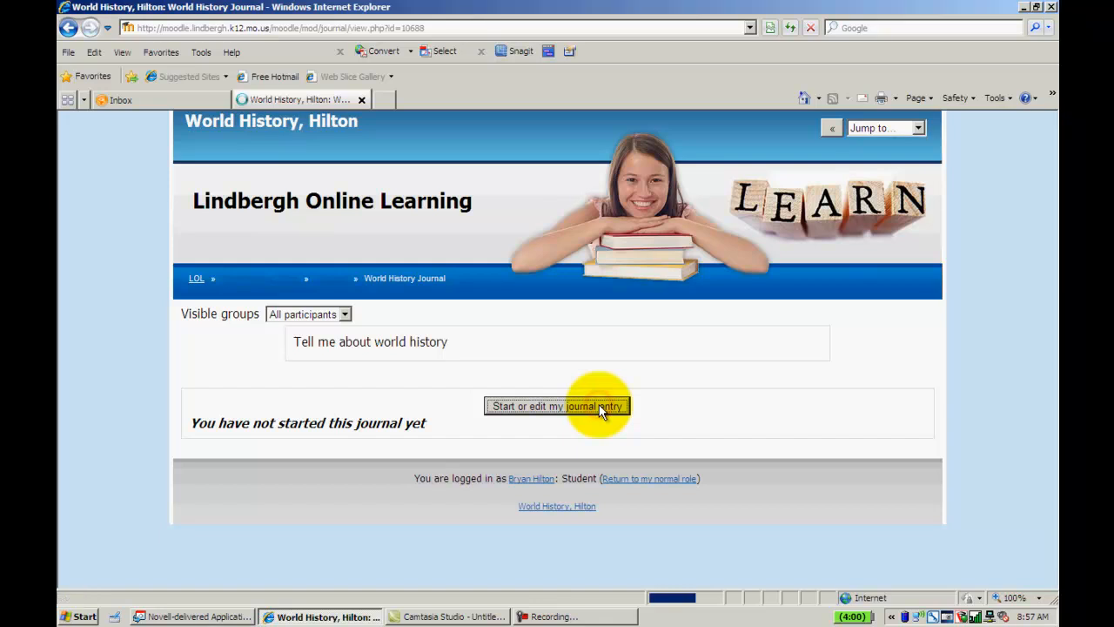
click(557, 407)
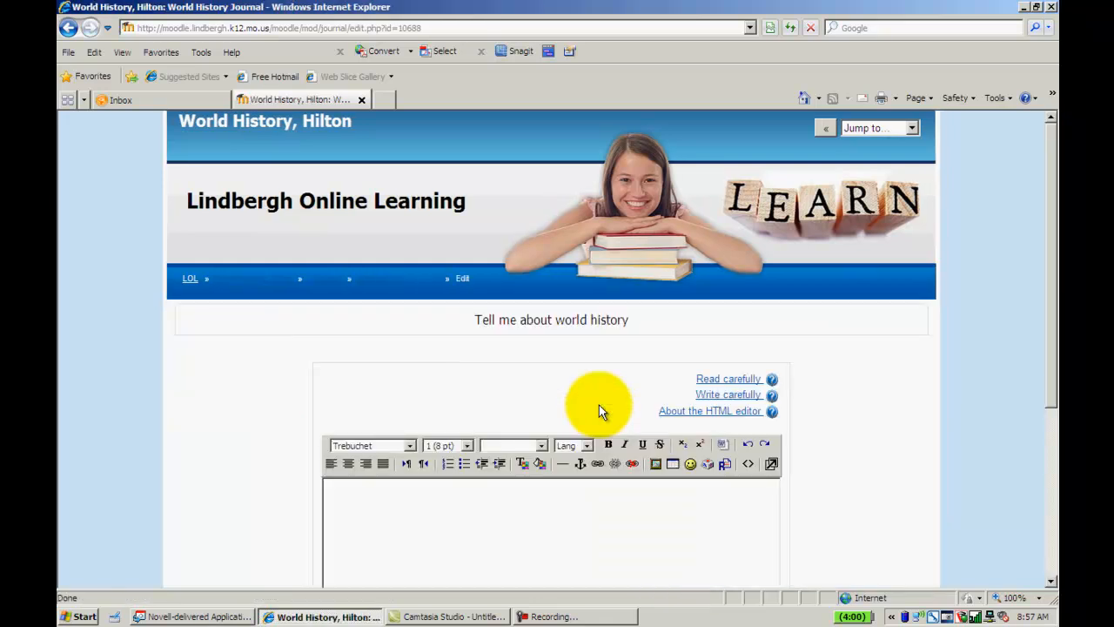
scroll(down, 3)
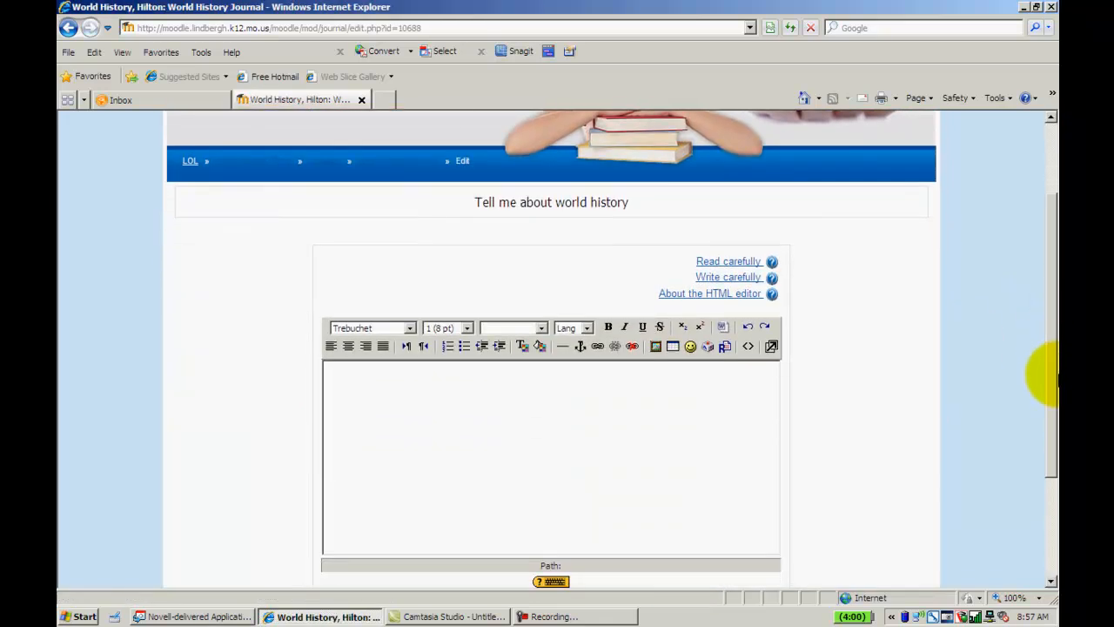
click(550, 392)
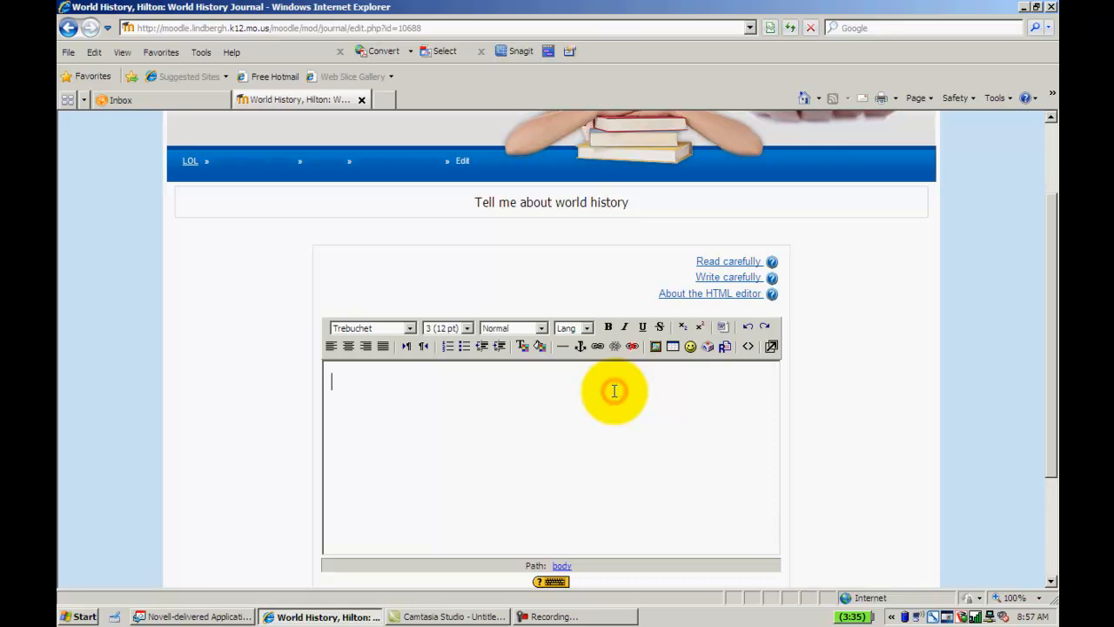
text(s)
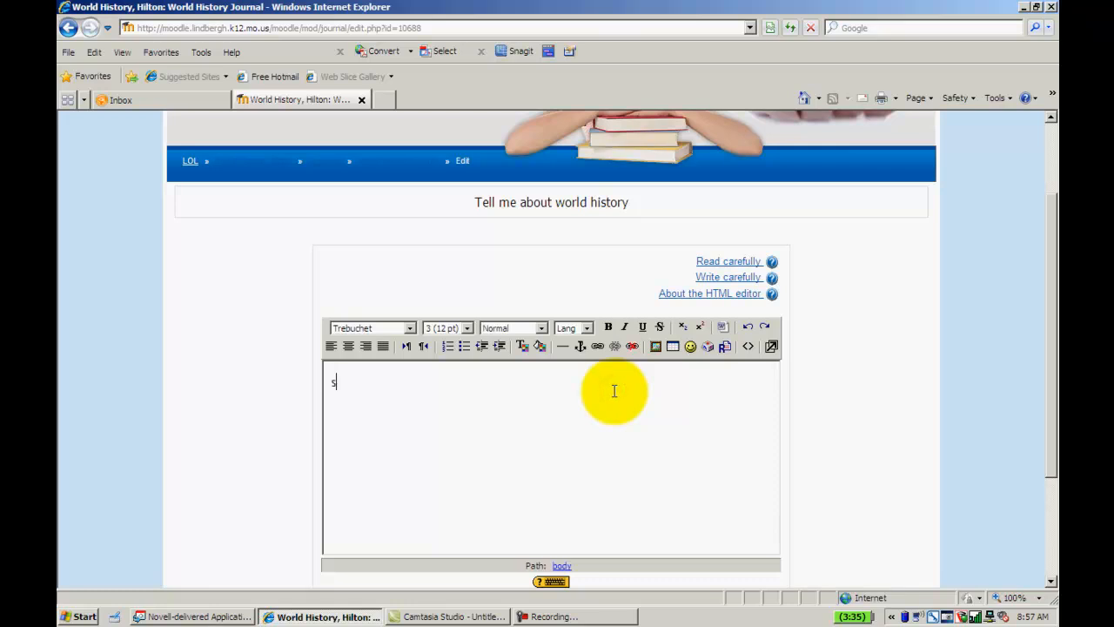
text(ample)
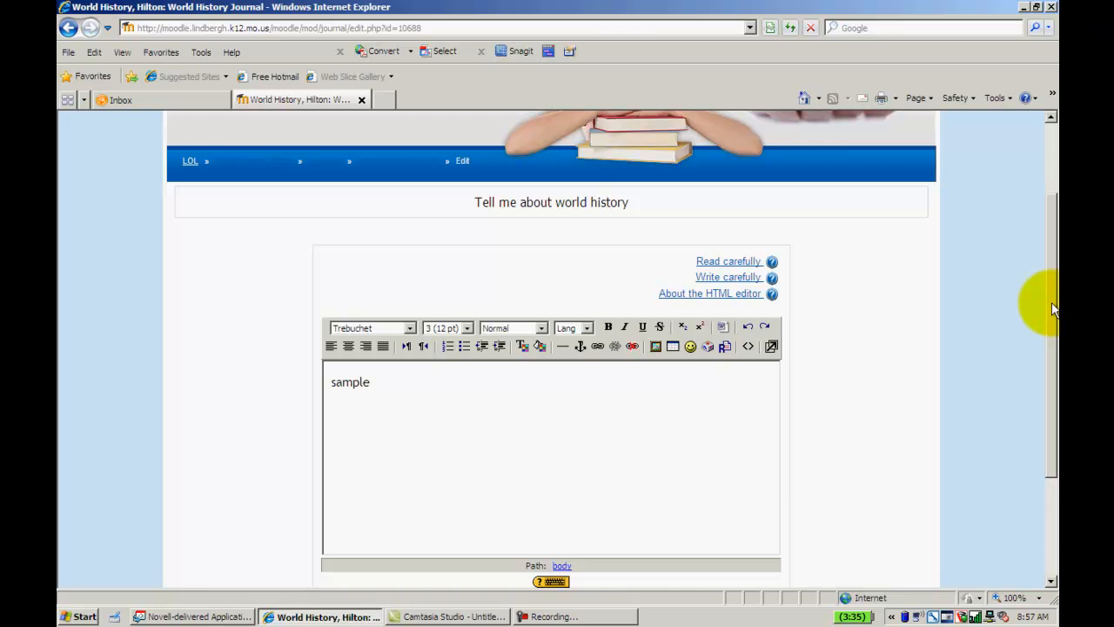
- Save the 'sample' entry and return to the World History, Hilton course page
scroll(down, 3)
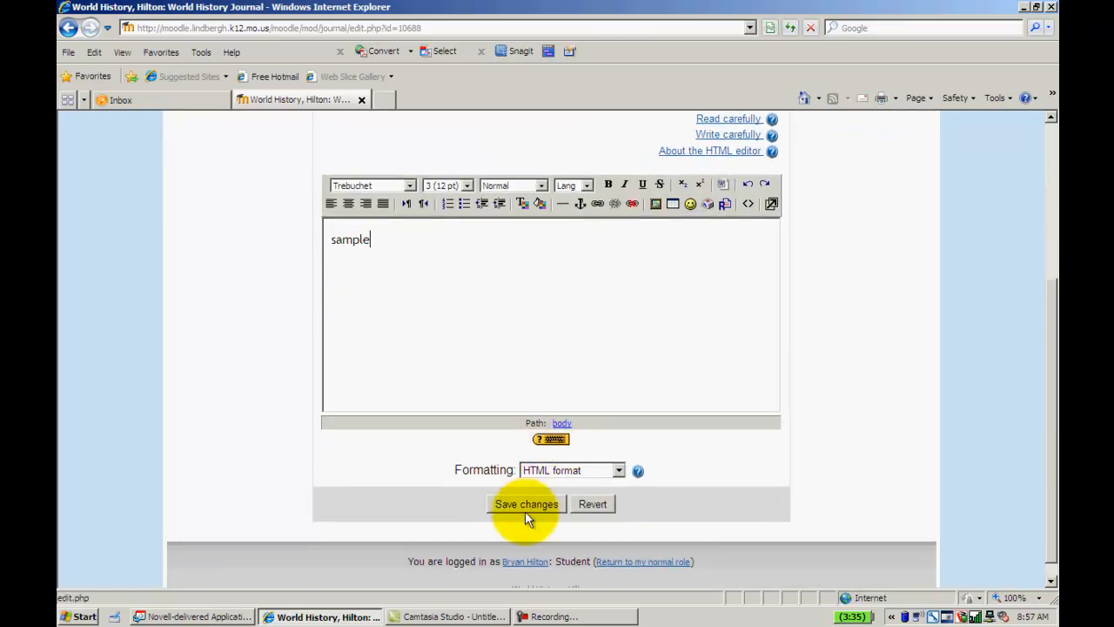
click(526, 505)
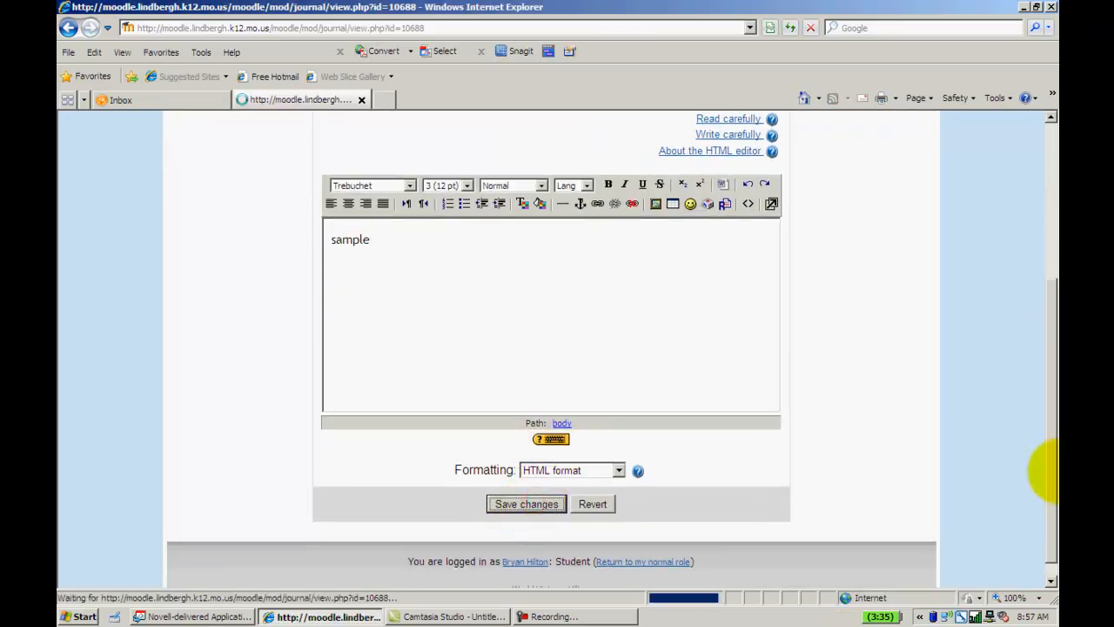
click(526, 505)
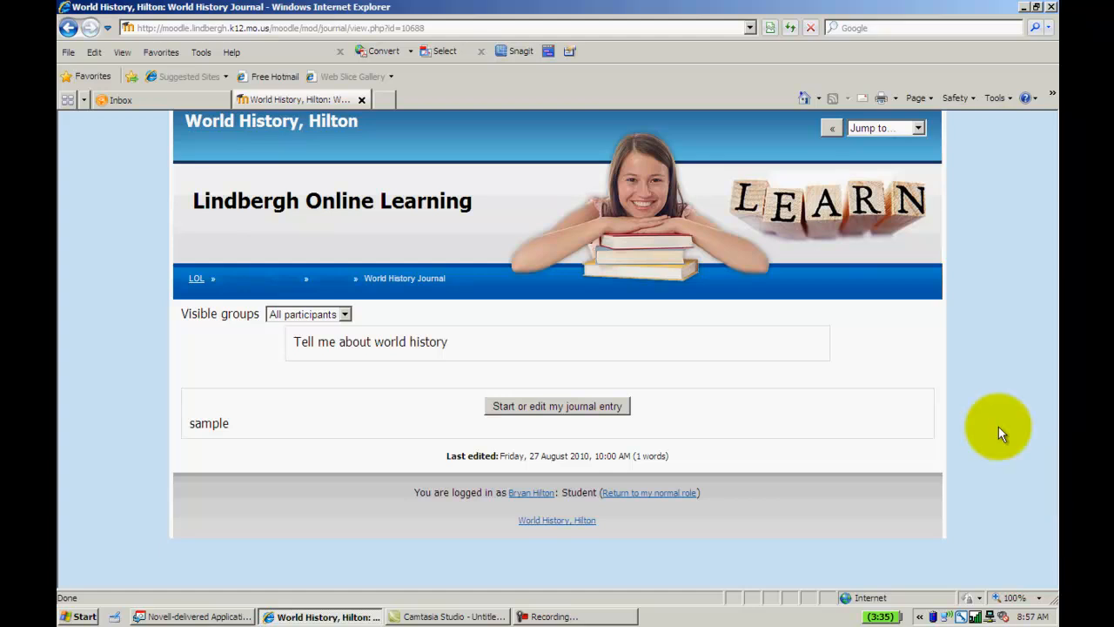
mouse_move(926, 382)
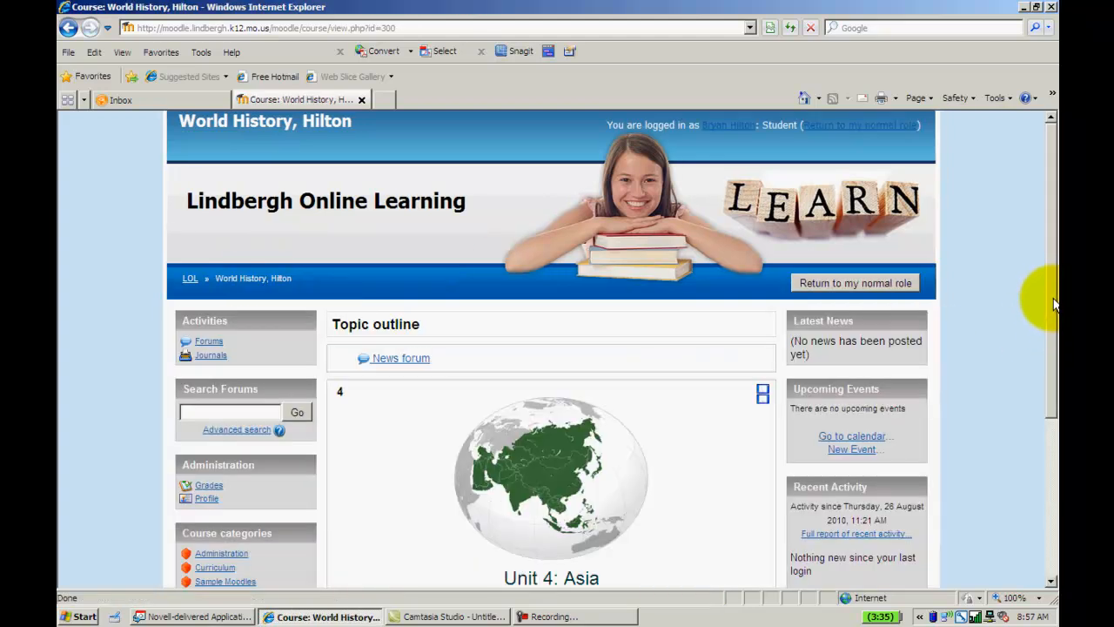
- Return to the normal teacher role and open the World History Journal
click(854, 282)
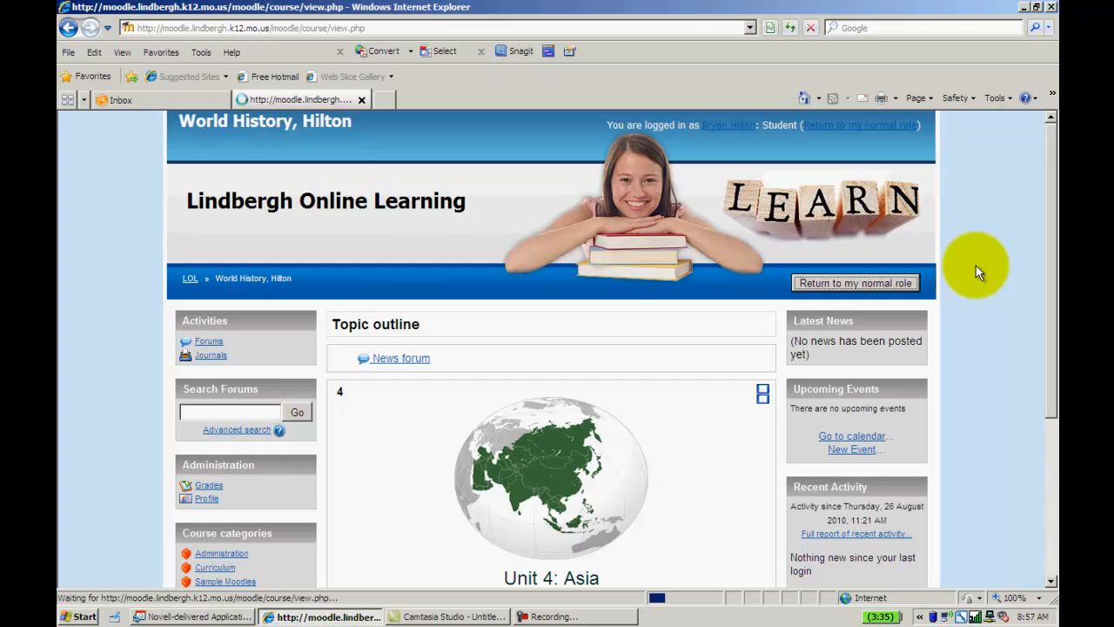
click(854, 282)
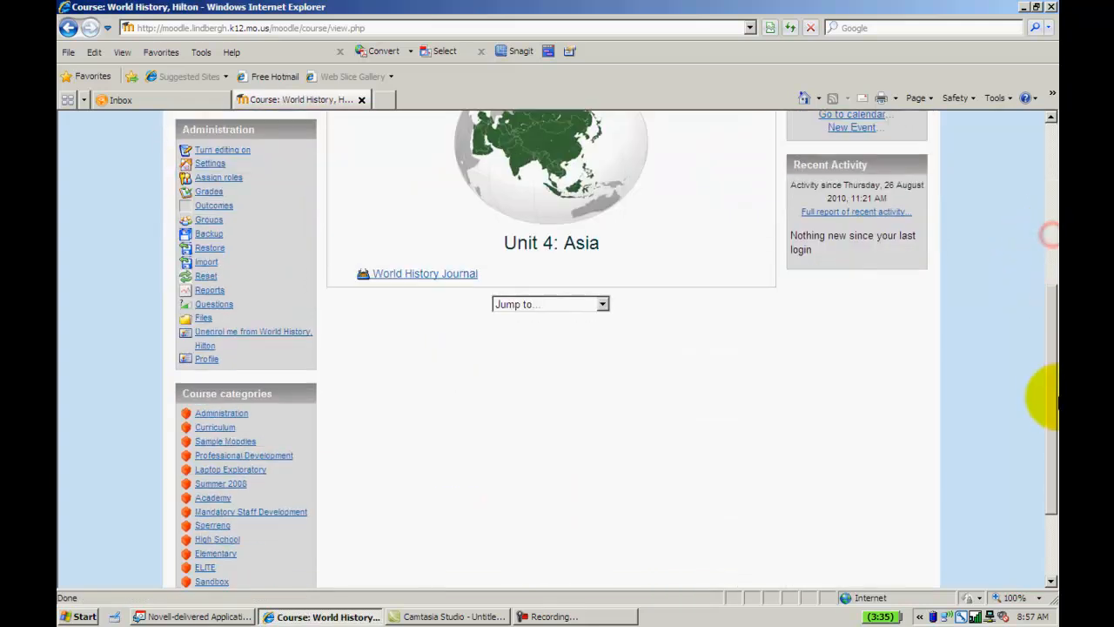
click(424, 274)
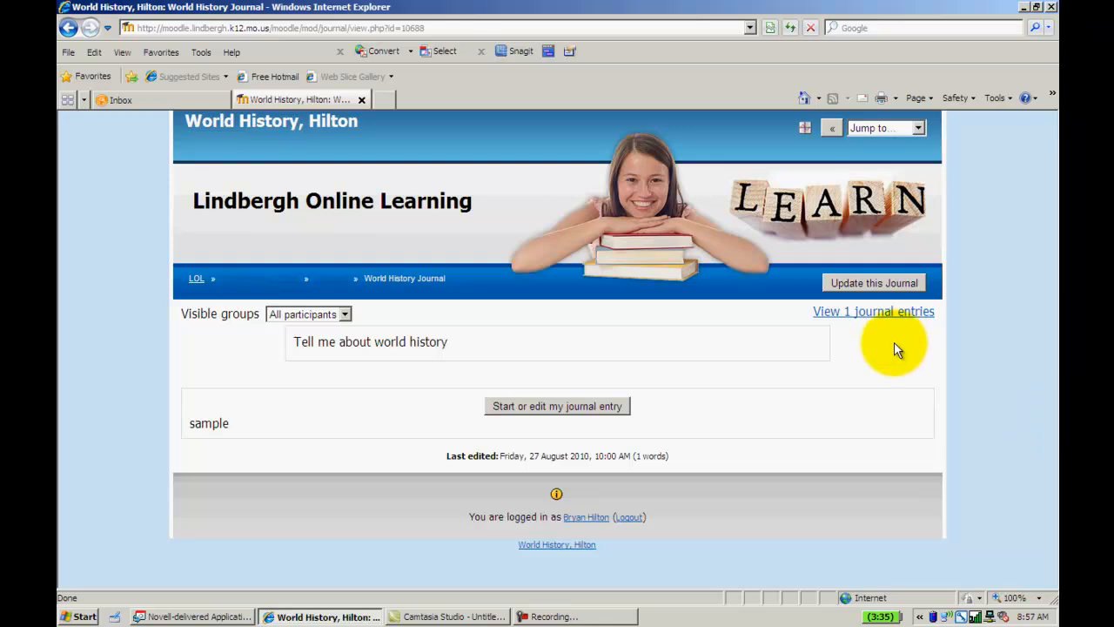
mouse_move(877, 327)
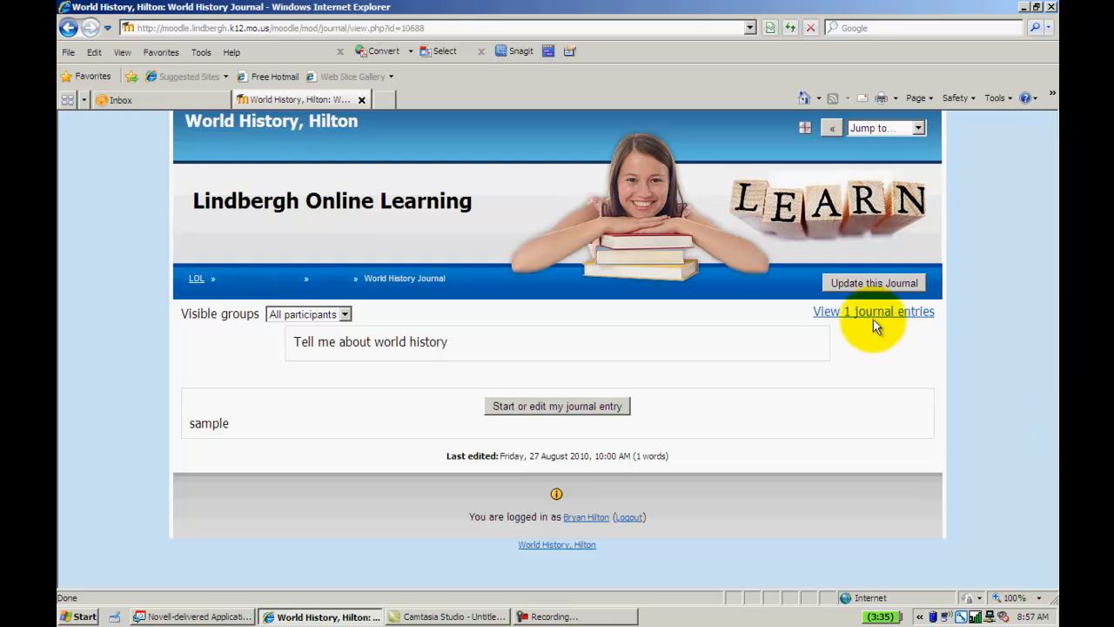
mouse_move(843, 327)
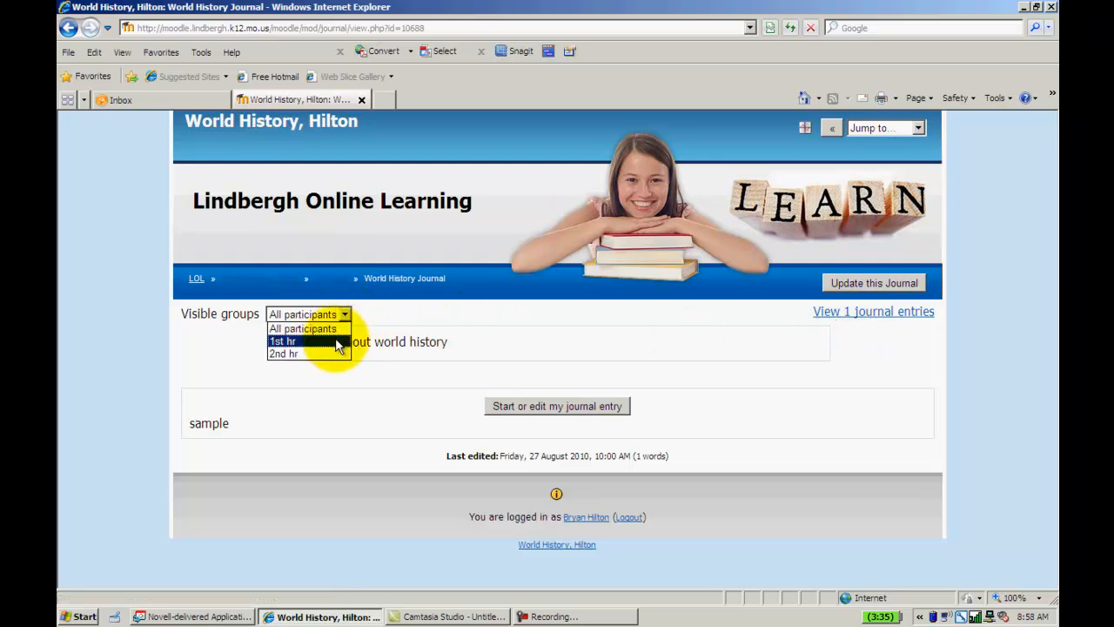
click(282, 340)
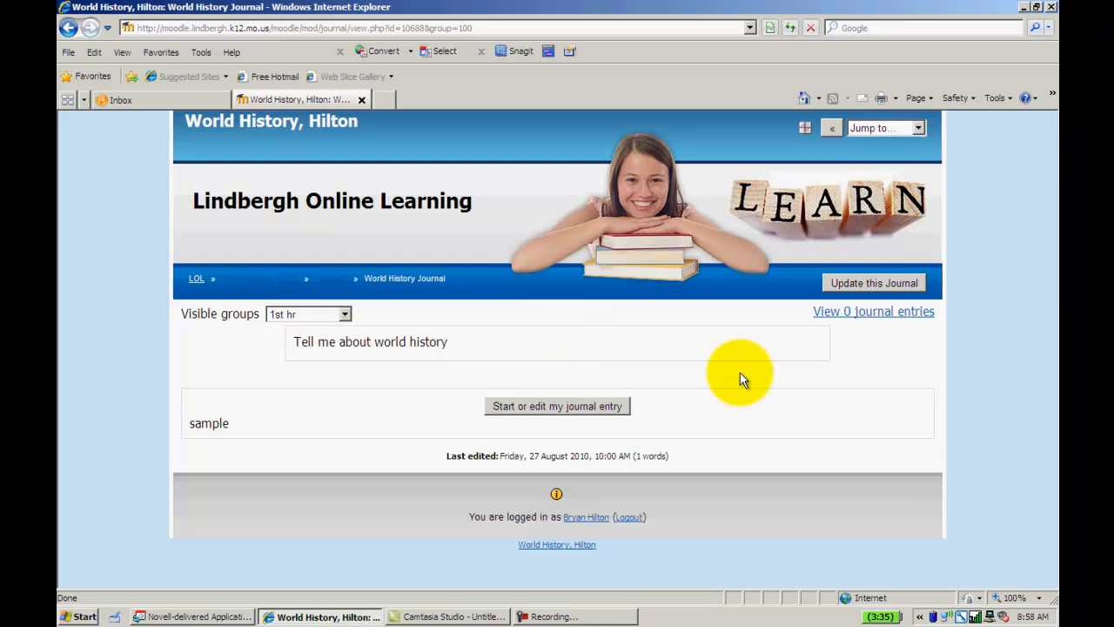
mouse_move(635, 342)
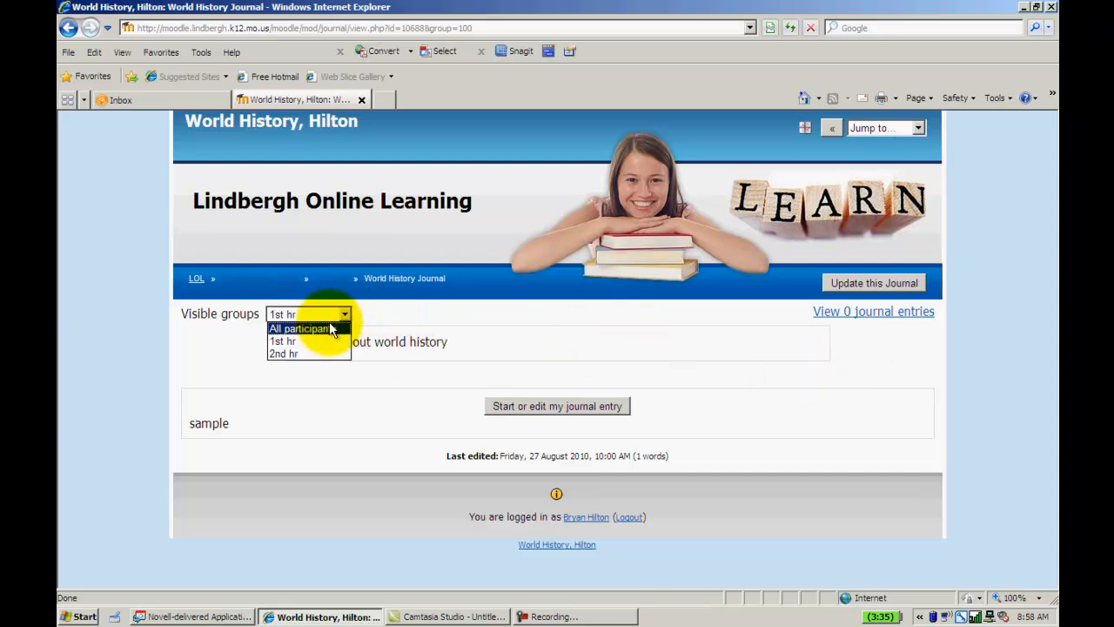
click(299, 327)
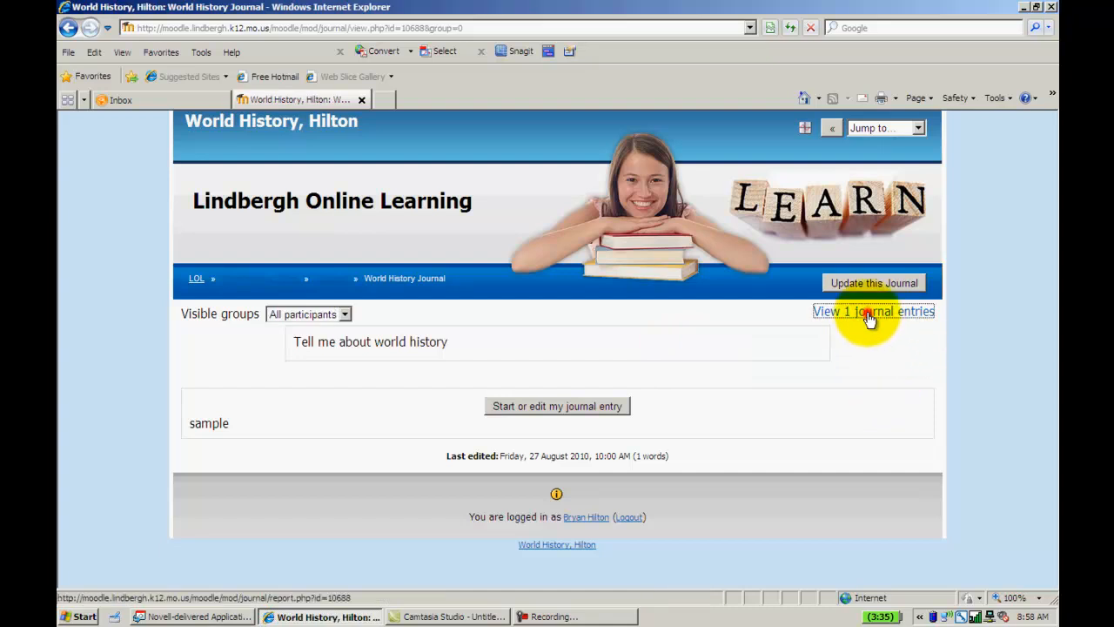
- View the submitted entry and set its feedback grade to 20/20
click(874, 310)
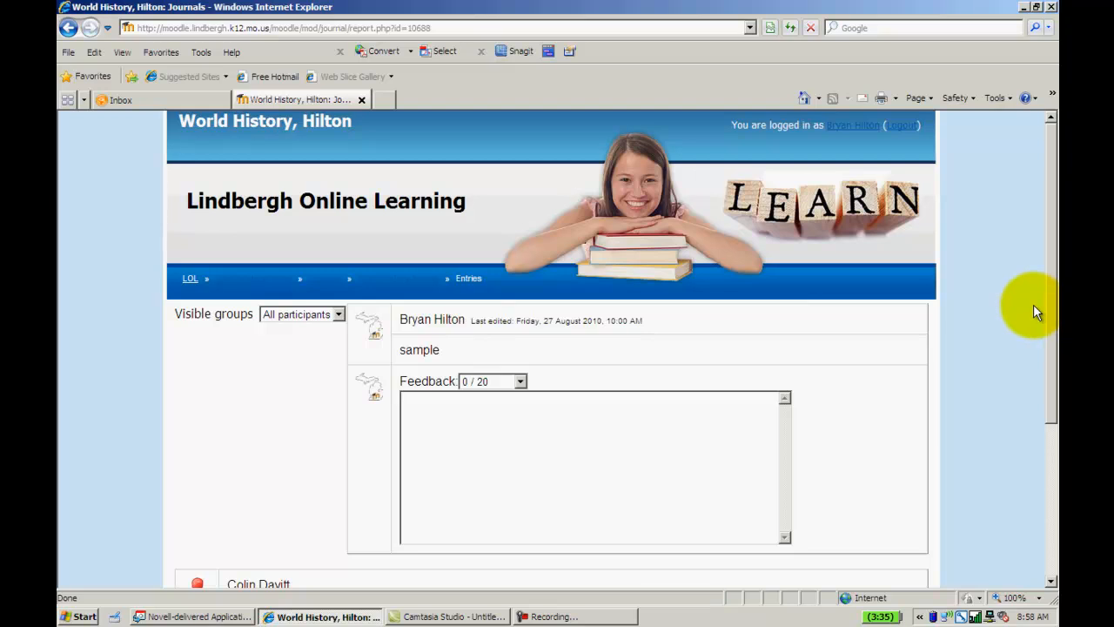
mouse_move(1043, 296)
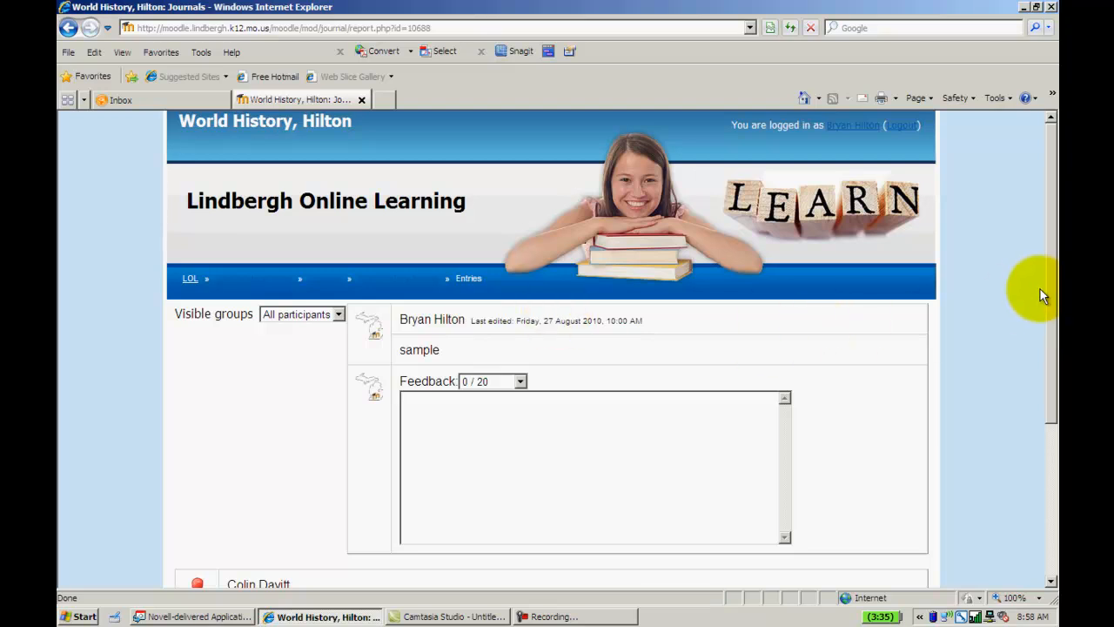
scroll(down, 3)
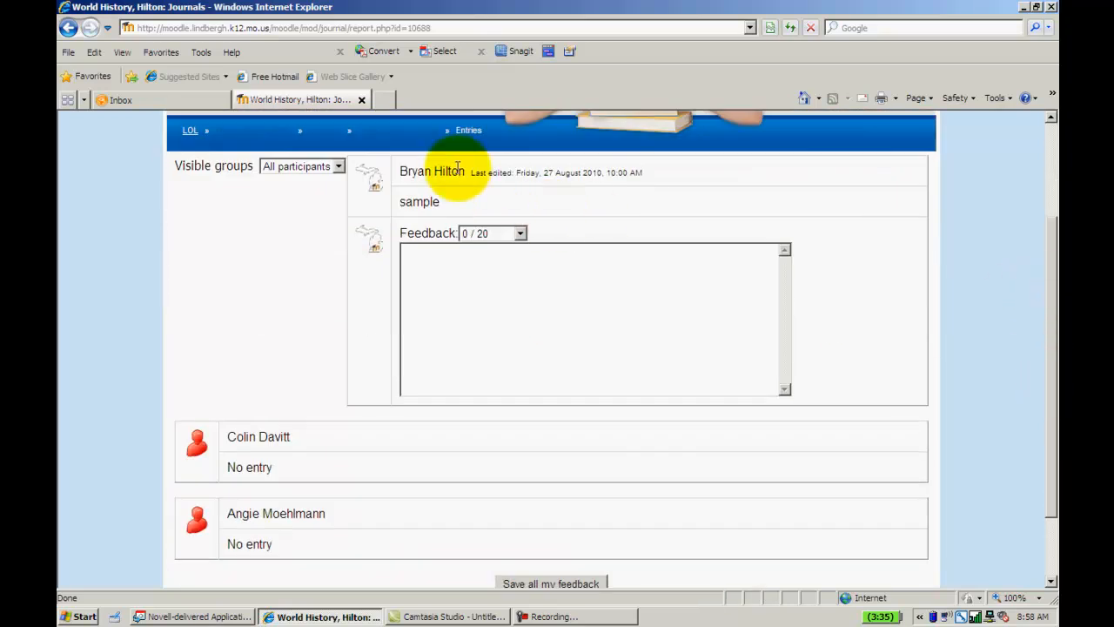
mouse_move(599, 278)
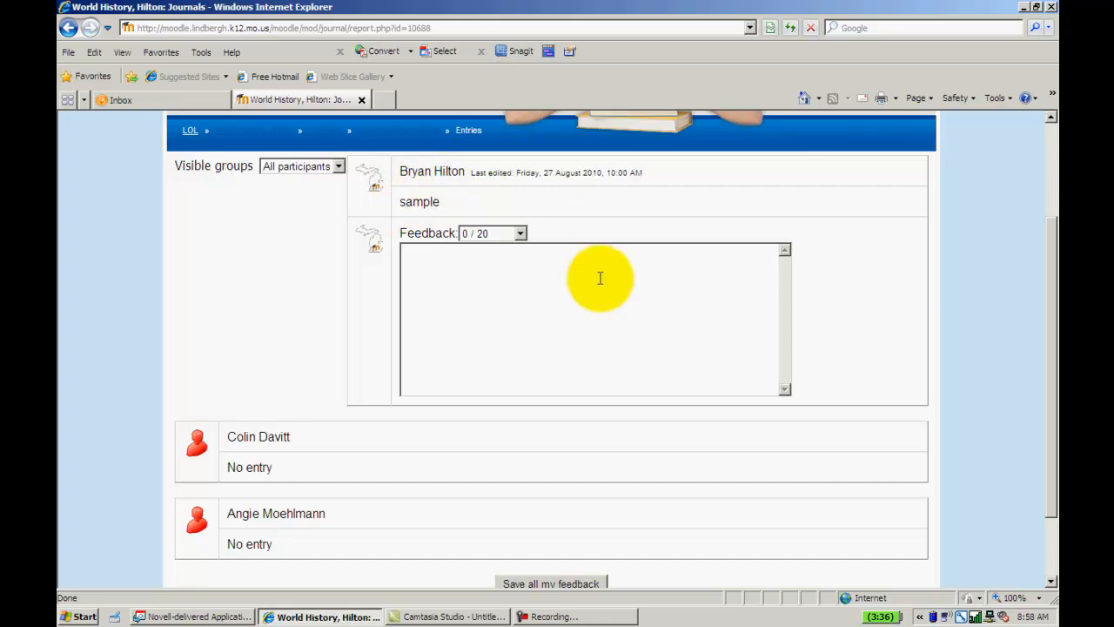
click(519, 234)
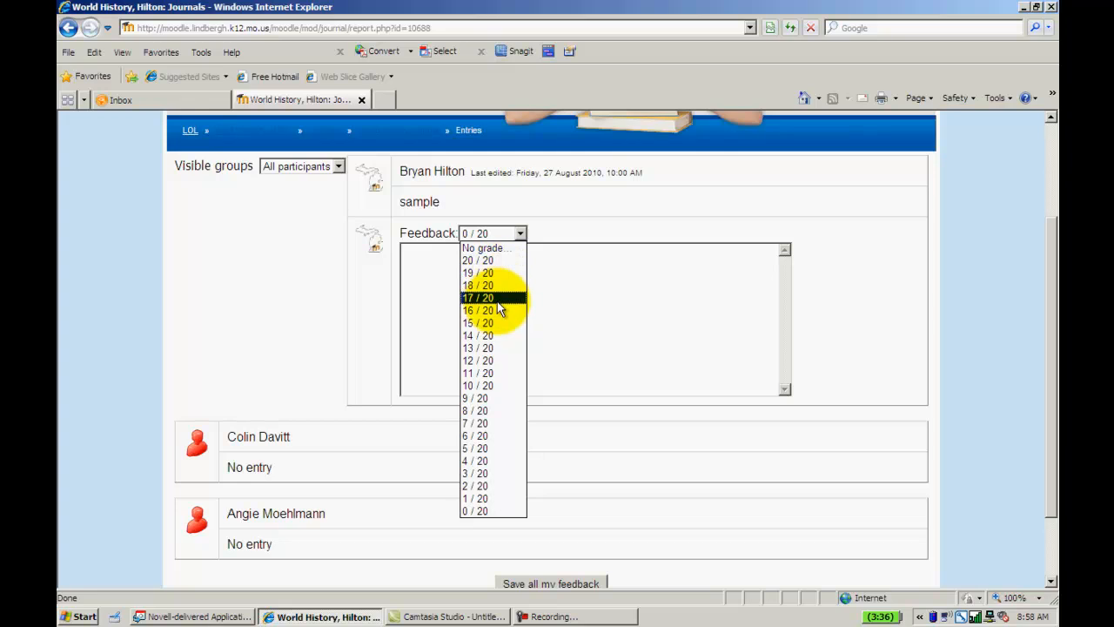
click(477, 261)
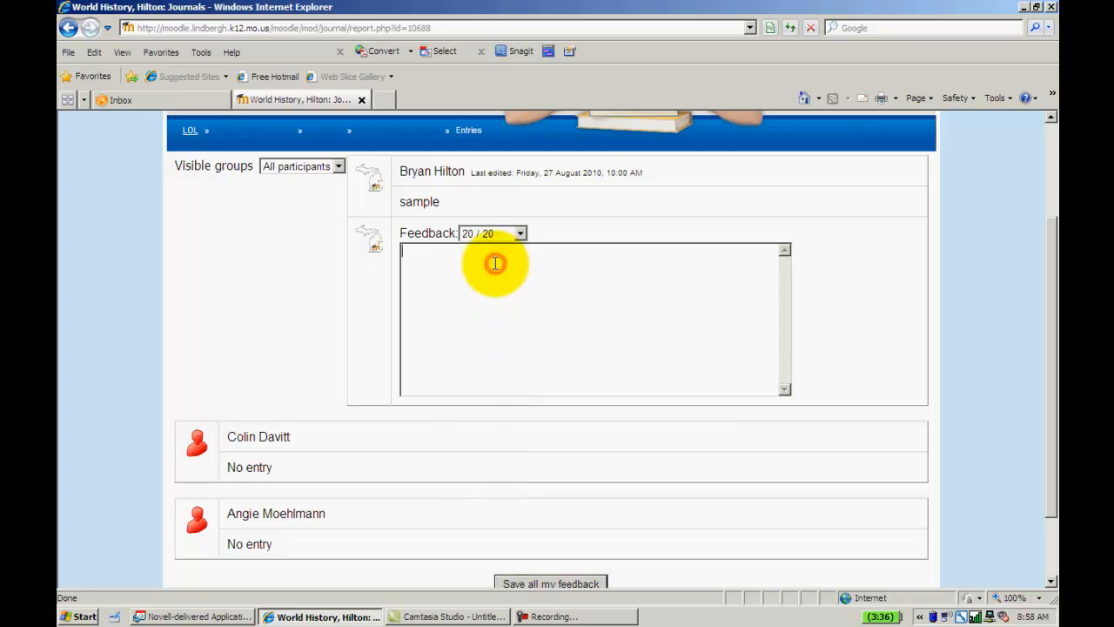
- Add 'good job' as feedback and save all feedback for the entry
text(good job)
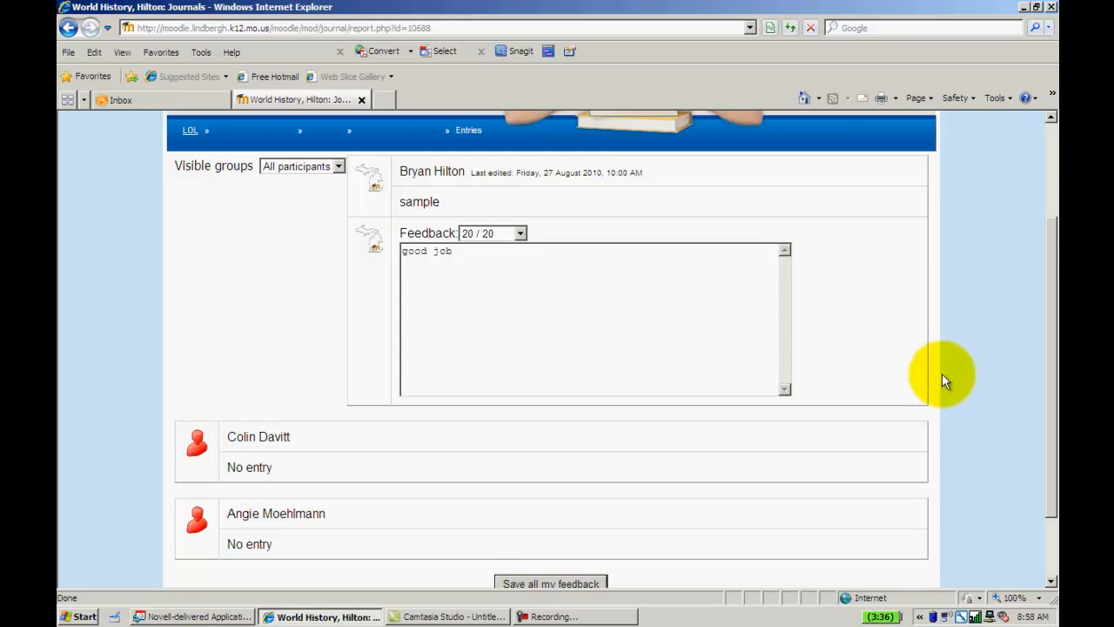
scroll(down, 3)
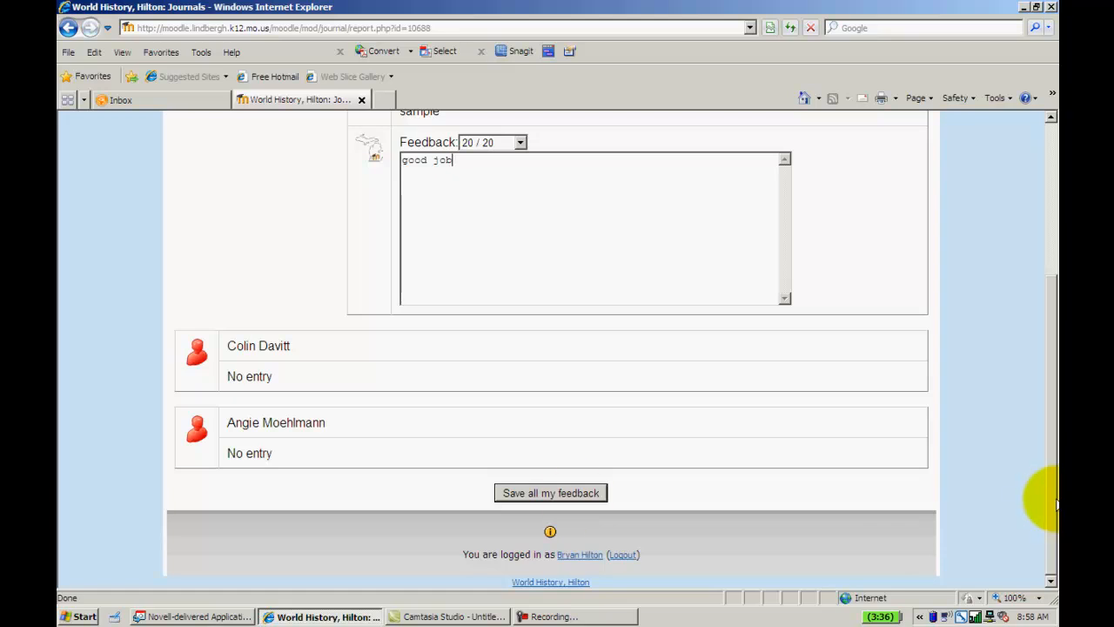
click(550, 492)
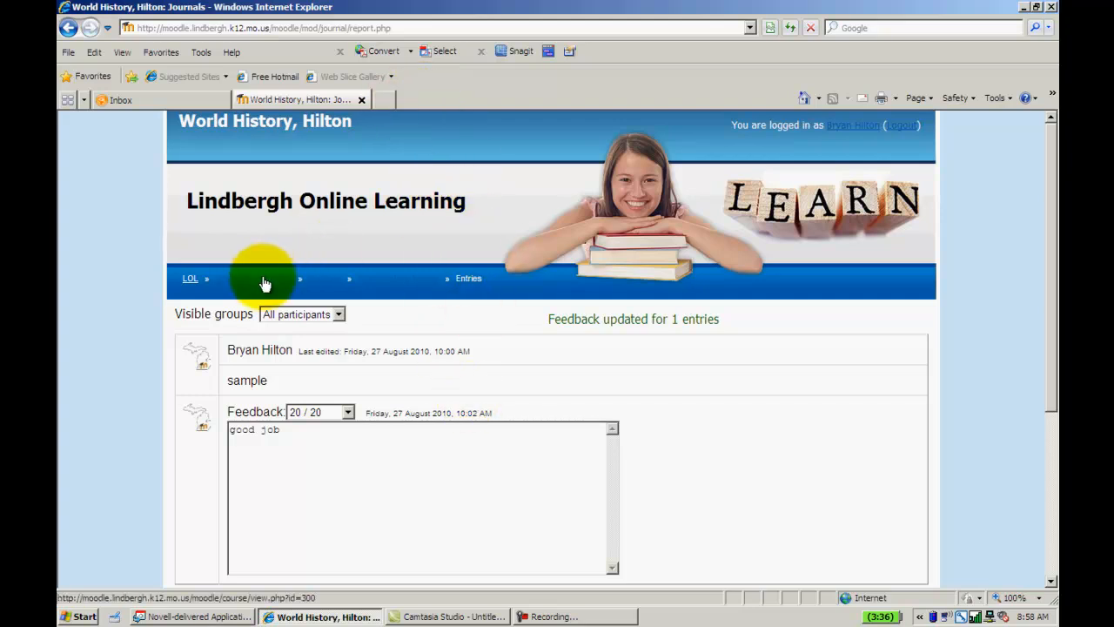
- Open the course grader report from Administration, then return to the course page
click(255, 278)
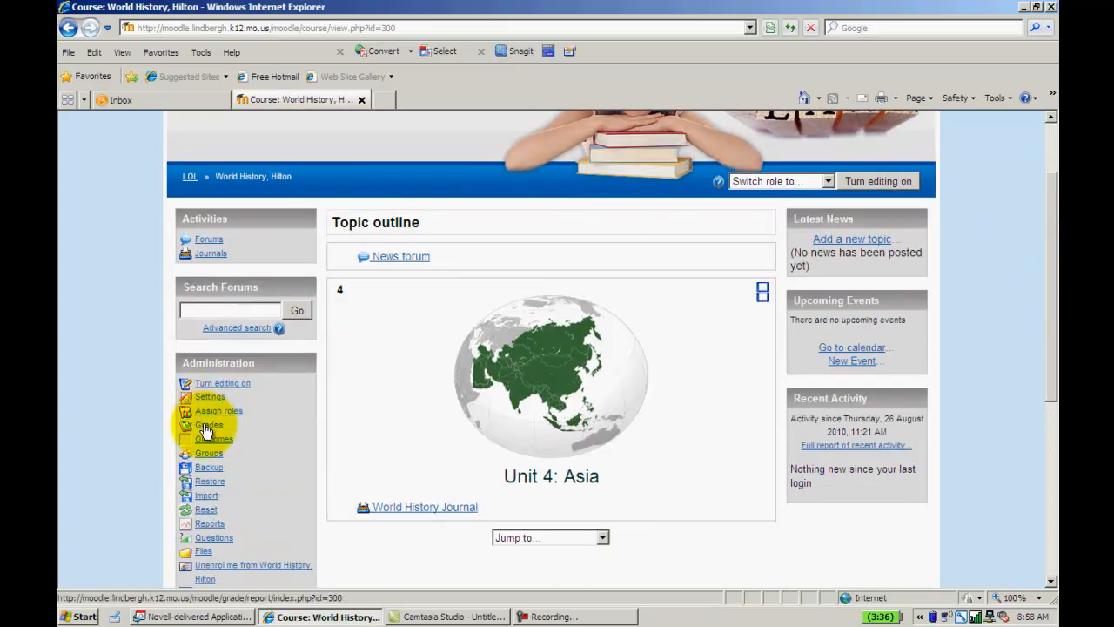
click(209, 425)
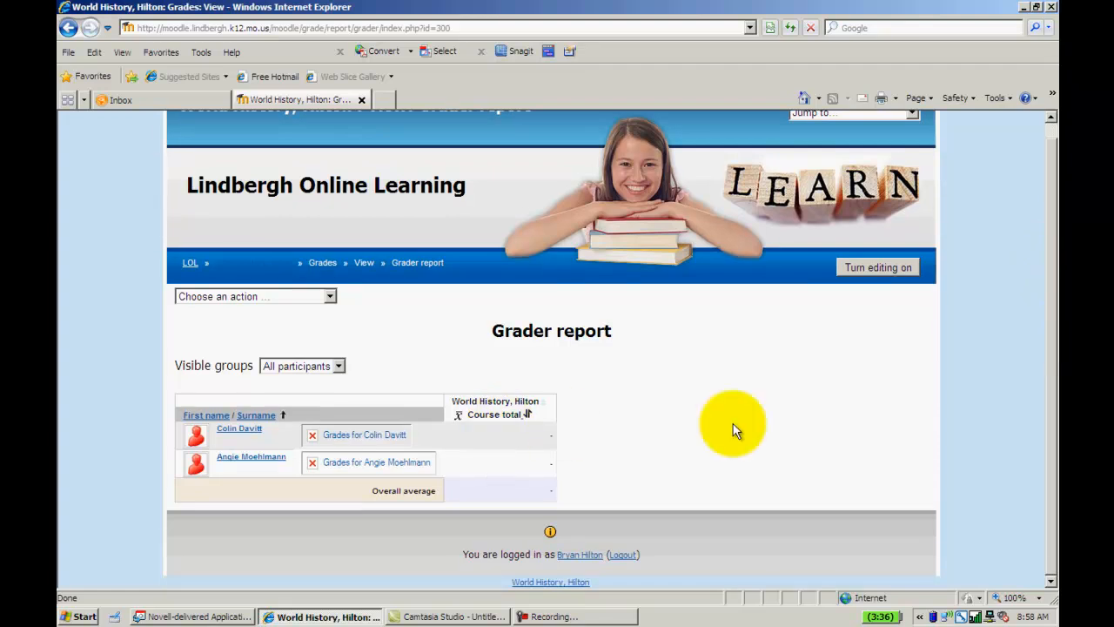
mouse_move(254, 453)
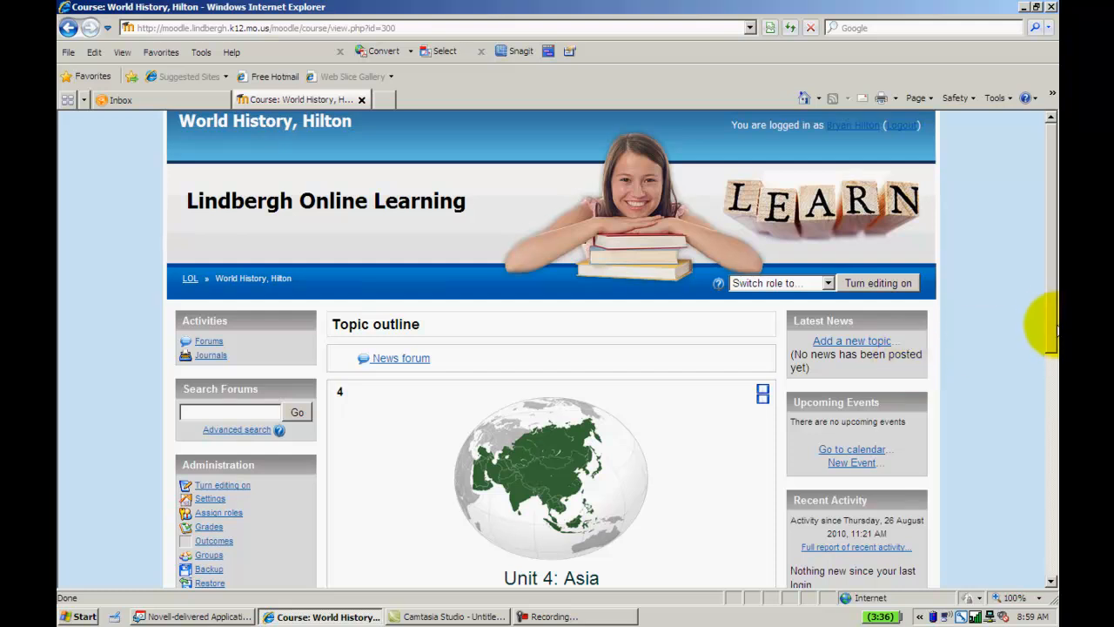
scroll(down, 3)
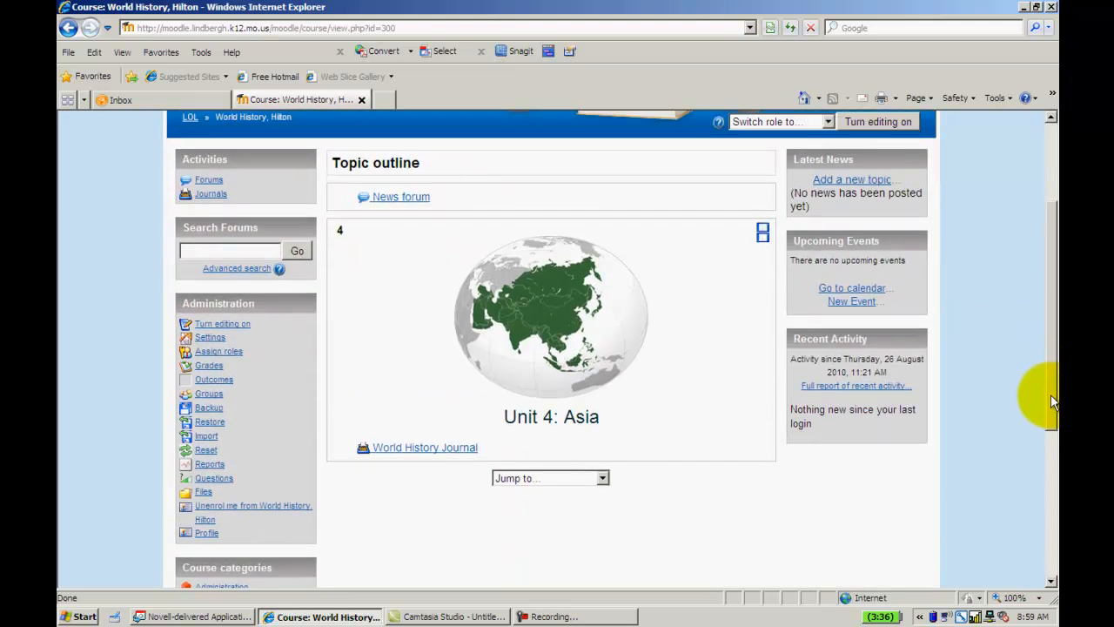